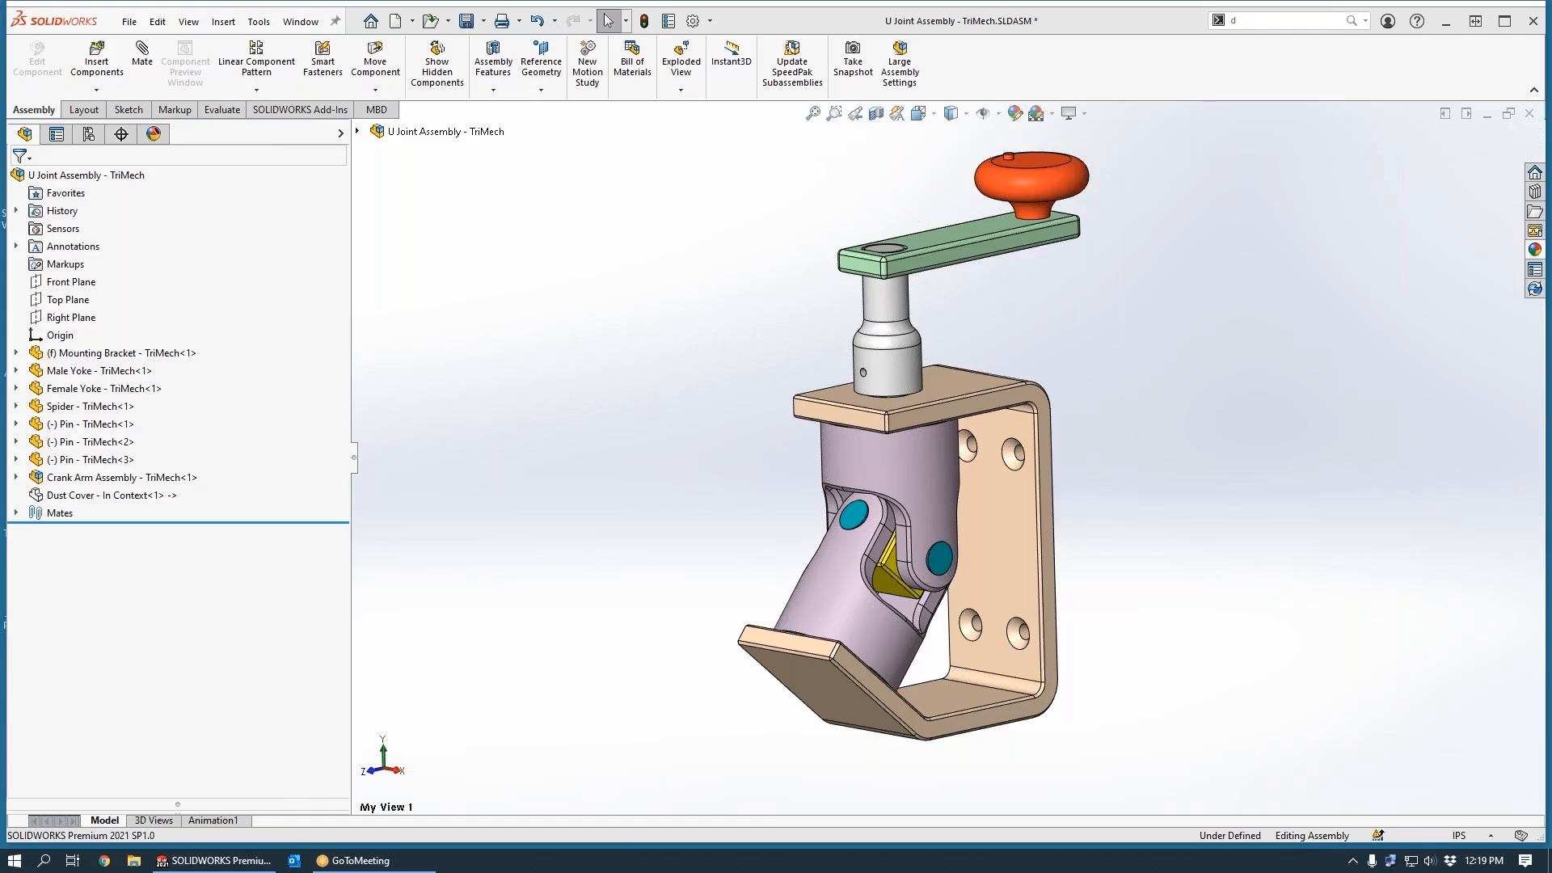
mouse_move(1107, 625)
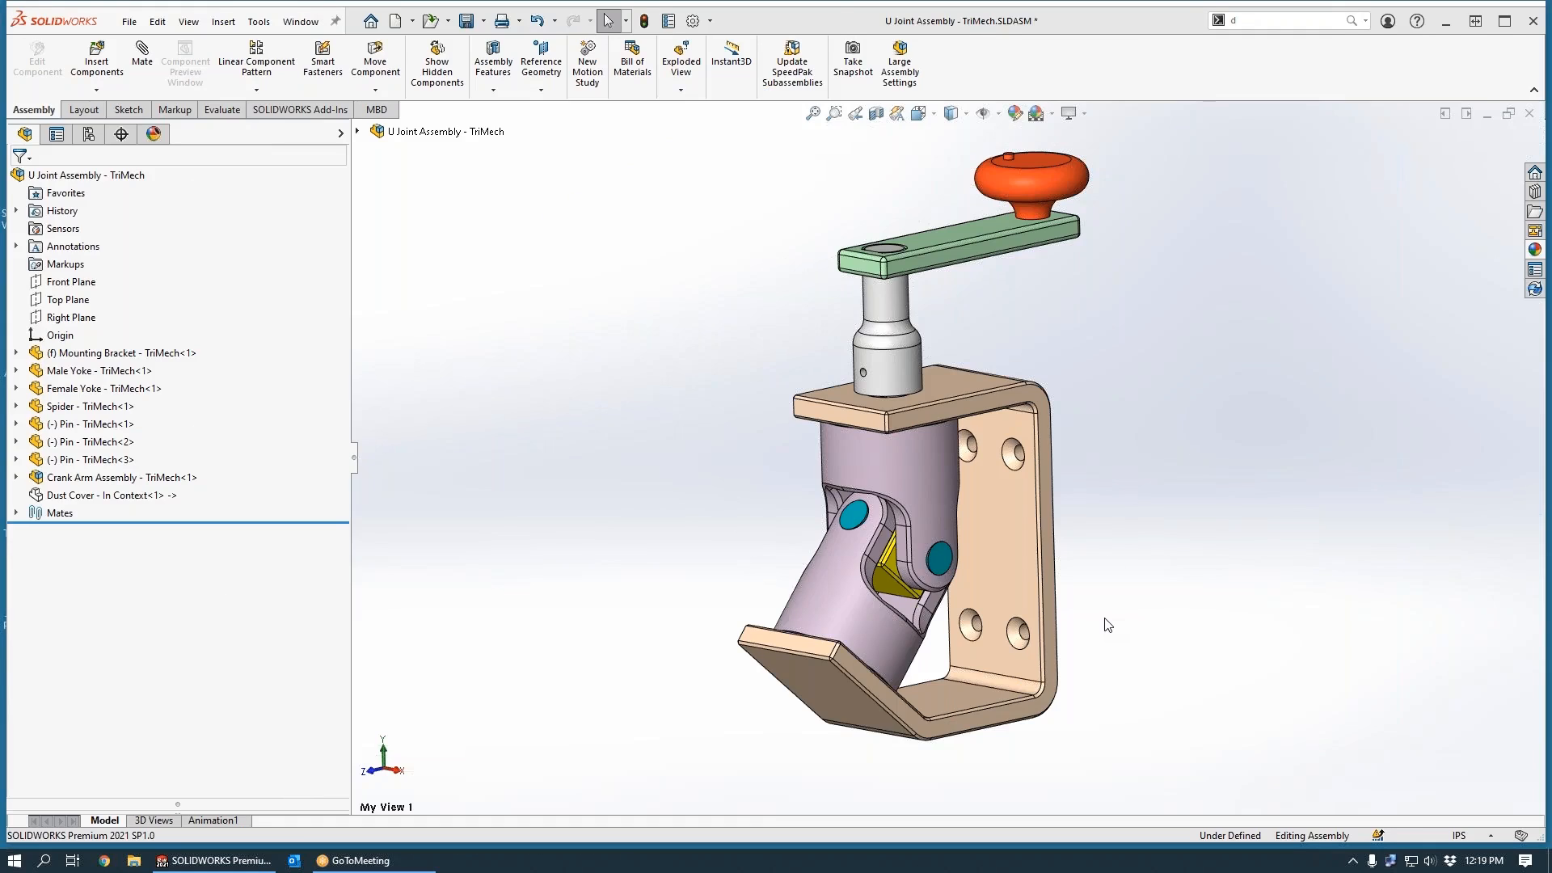
mouse_move(1079, 669)
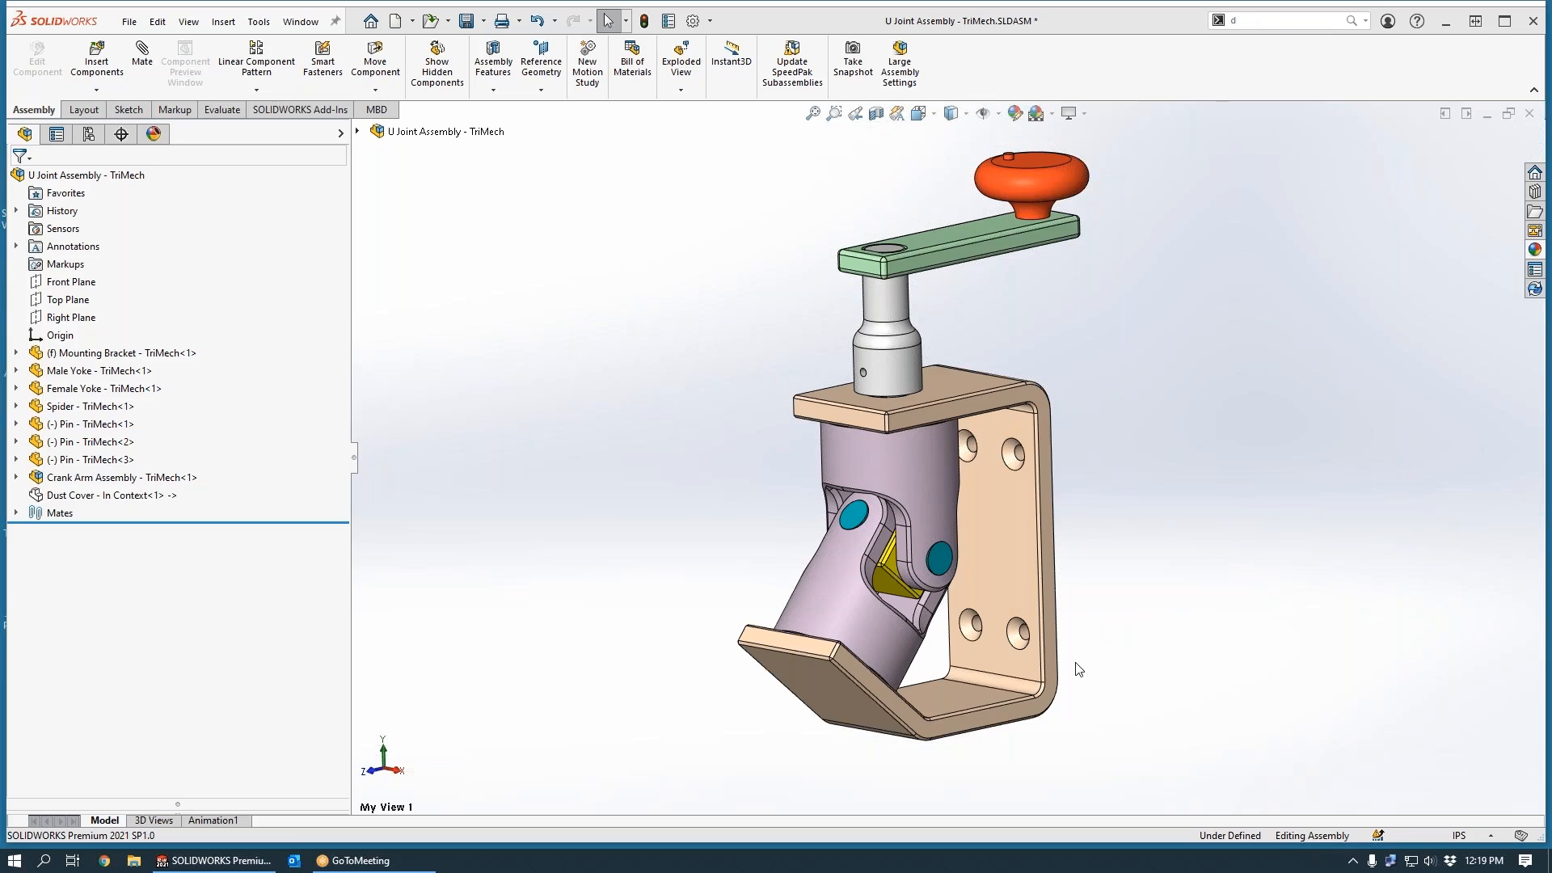
mouse_move(950, 783)
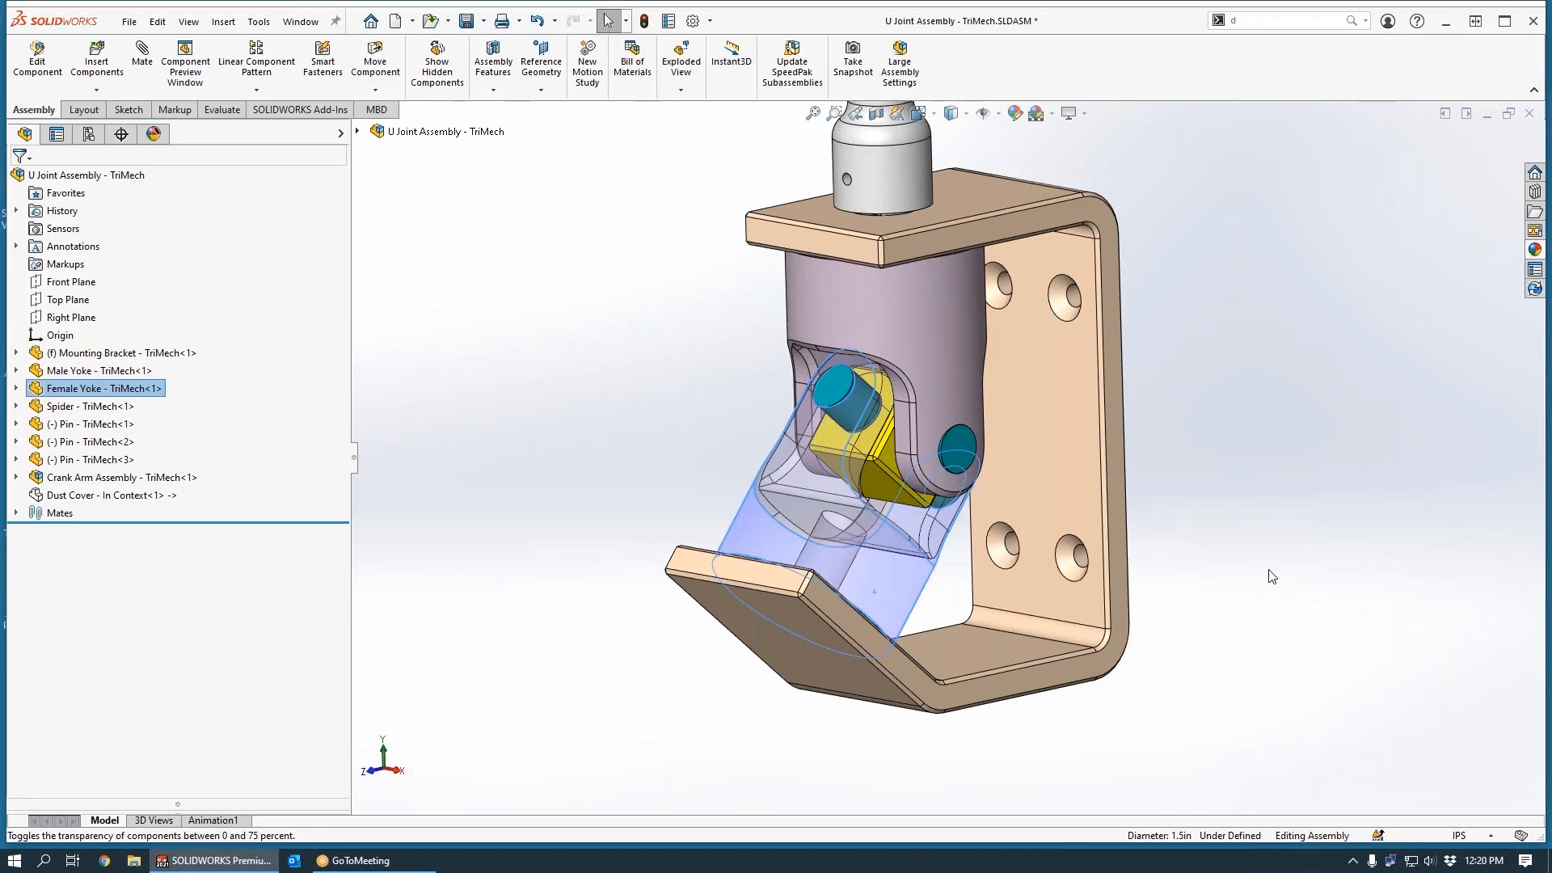
mouse_move(1261, 568)
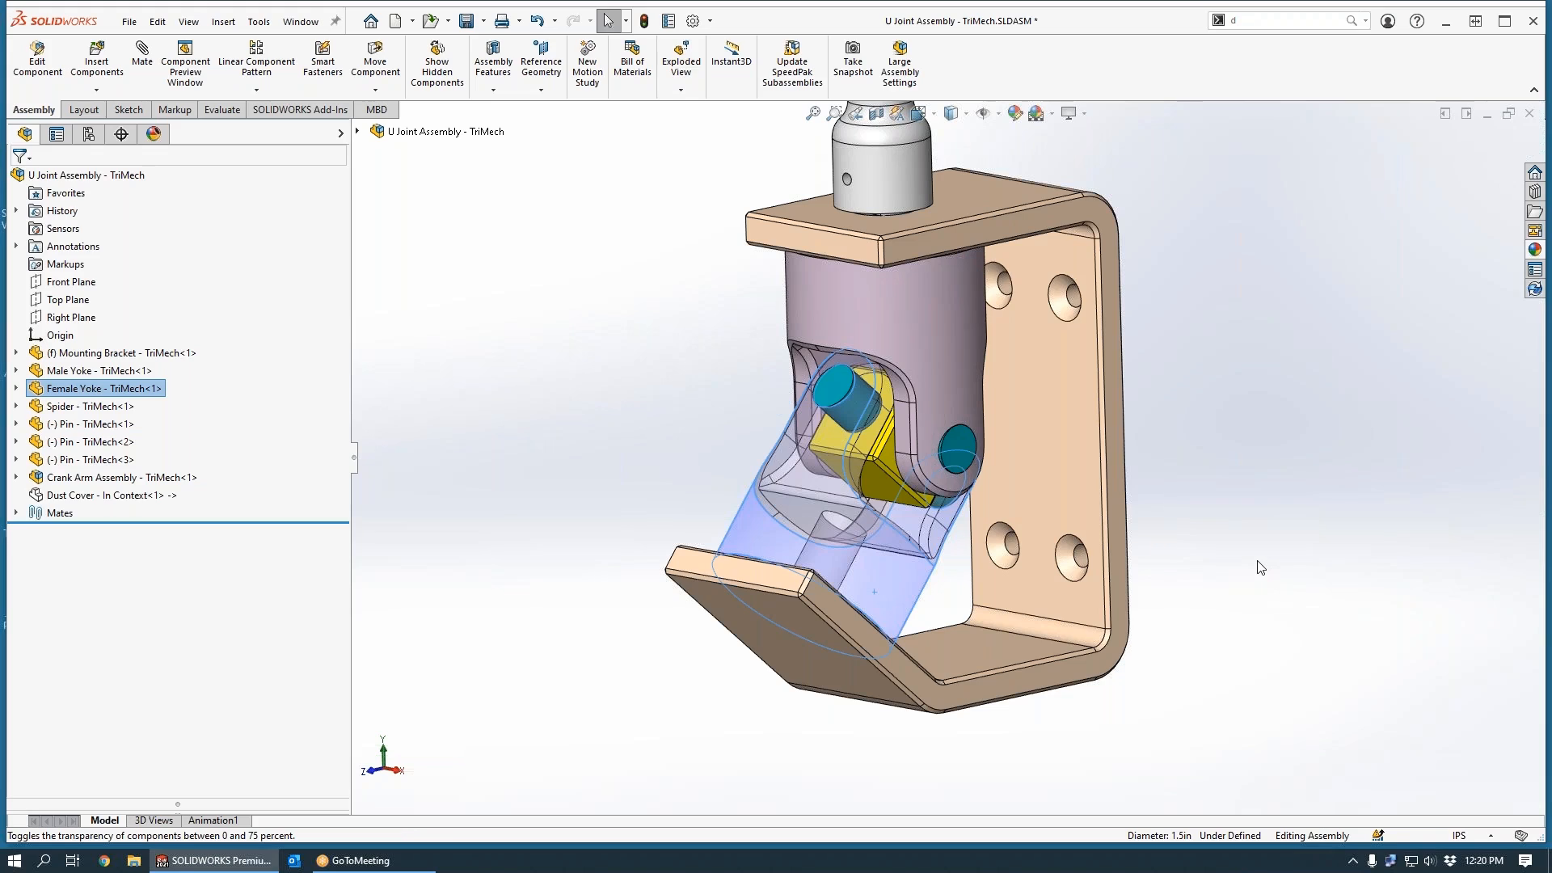
mouse_move(1229, 640)
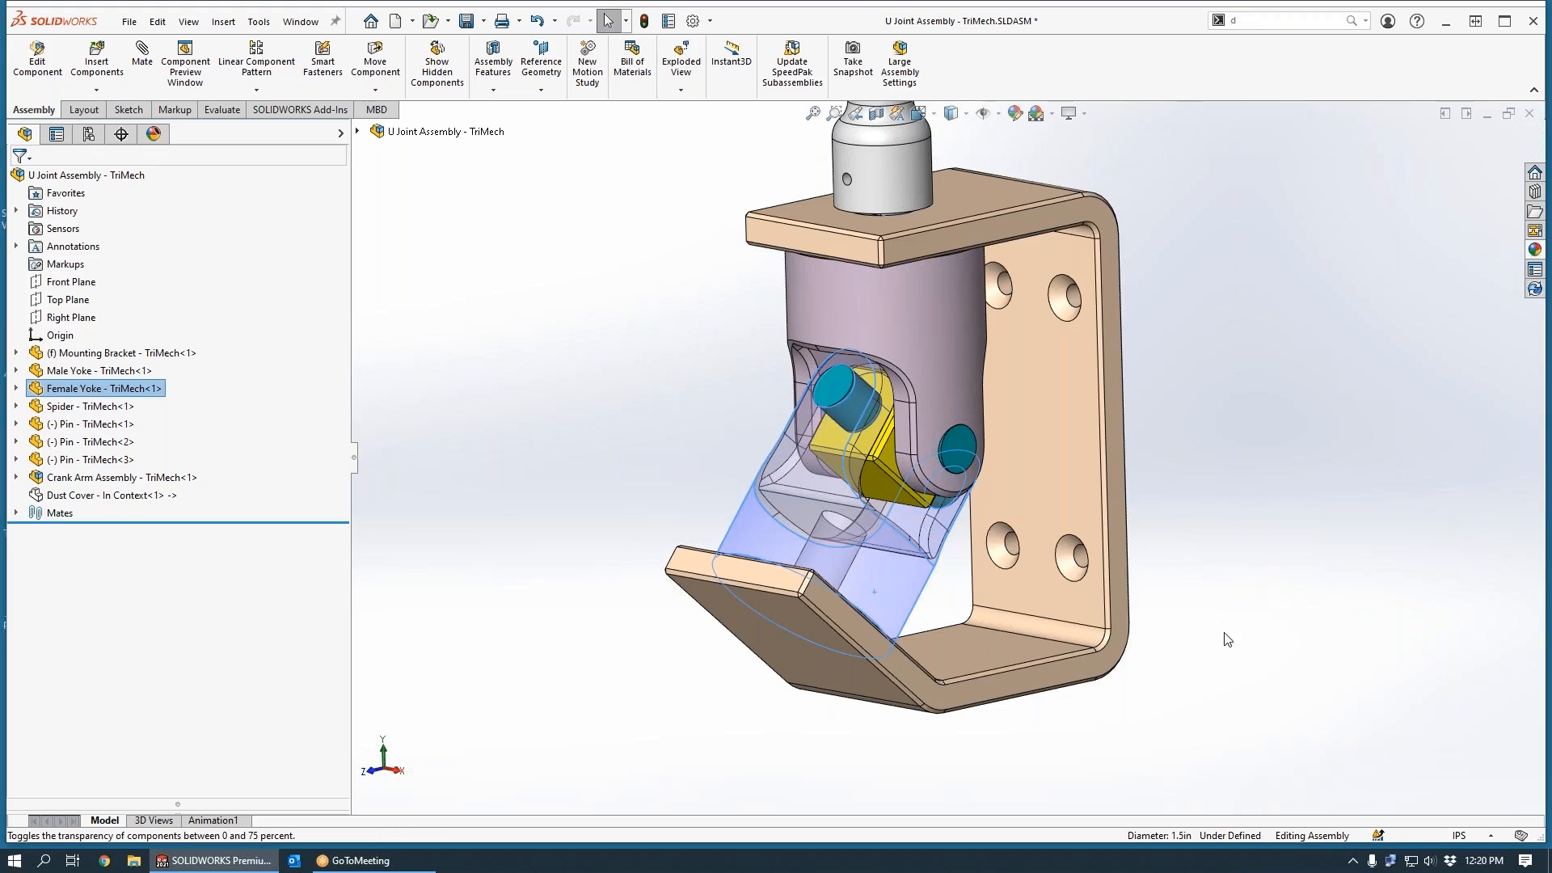
mouse_move(1244, 665)
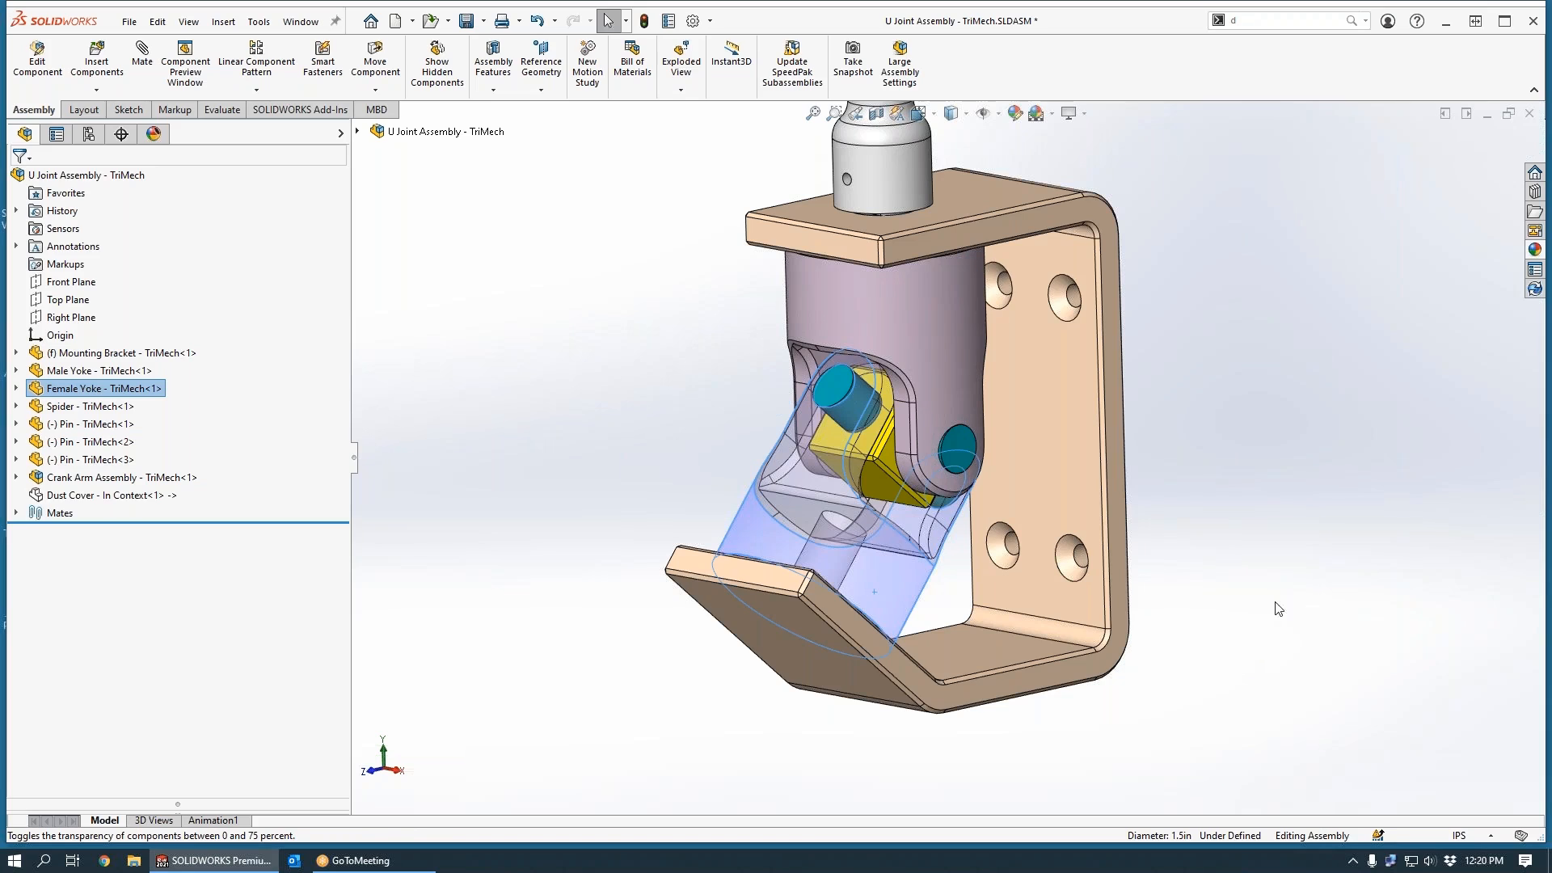
mouse_move(1272, 567)
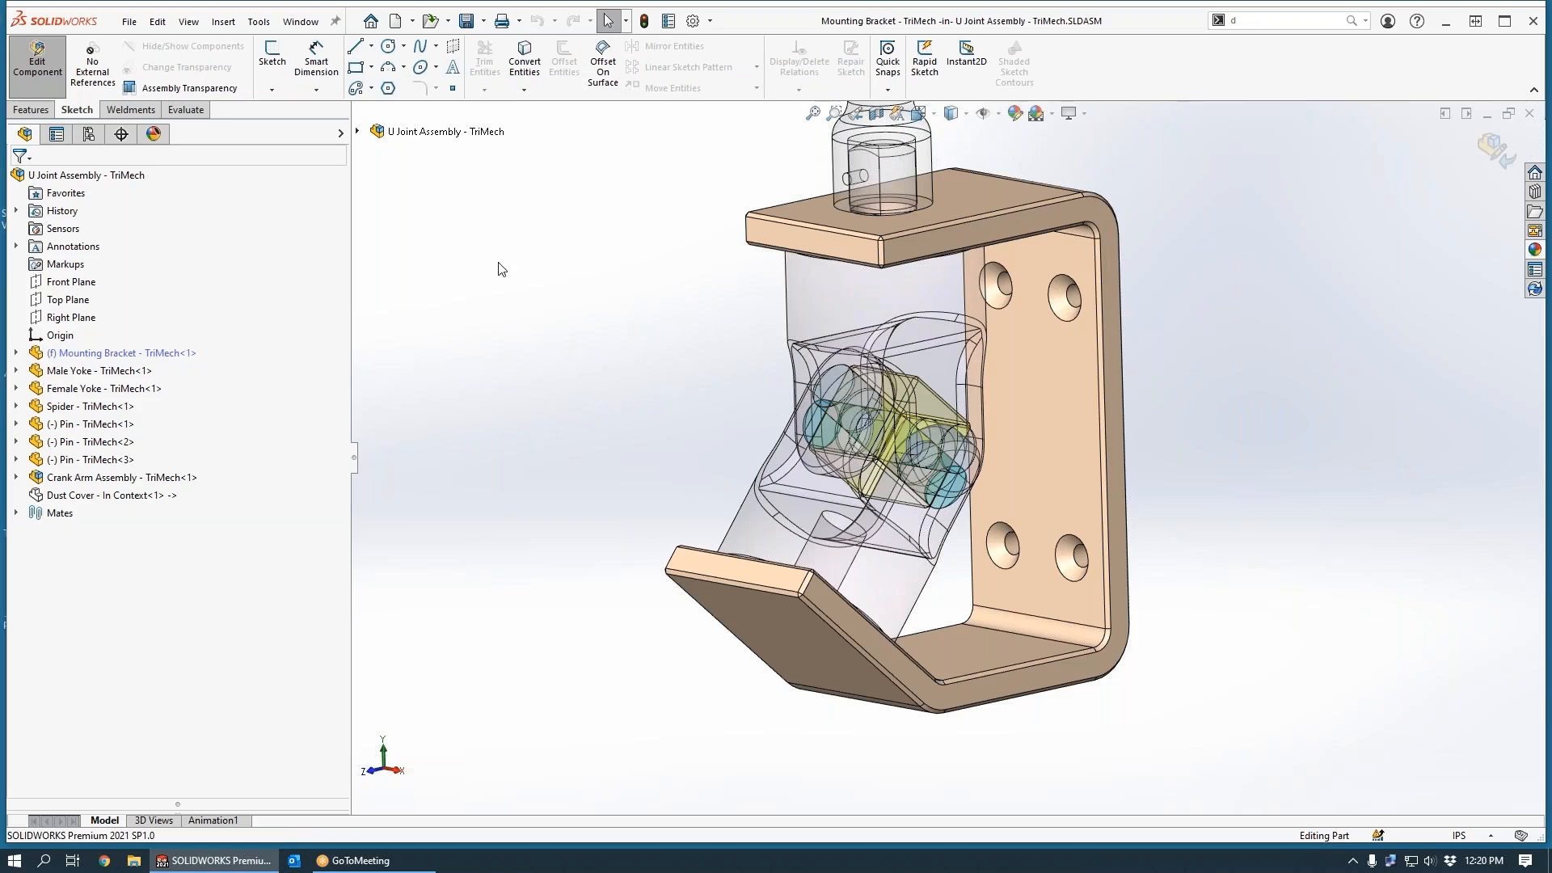
Step: Start Sketch5 on the Mounting Bracket face from the Features tab
left_click(33, 109)
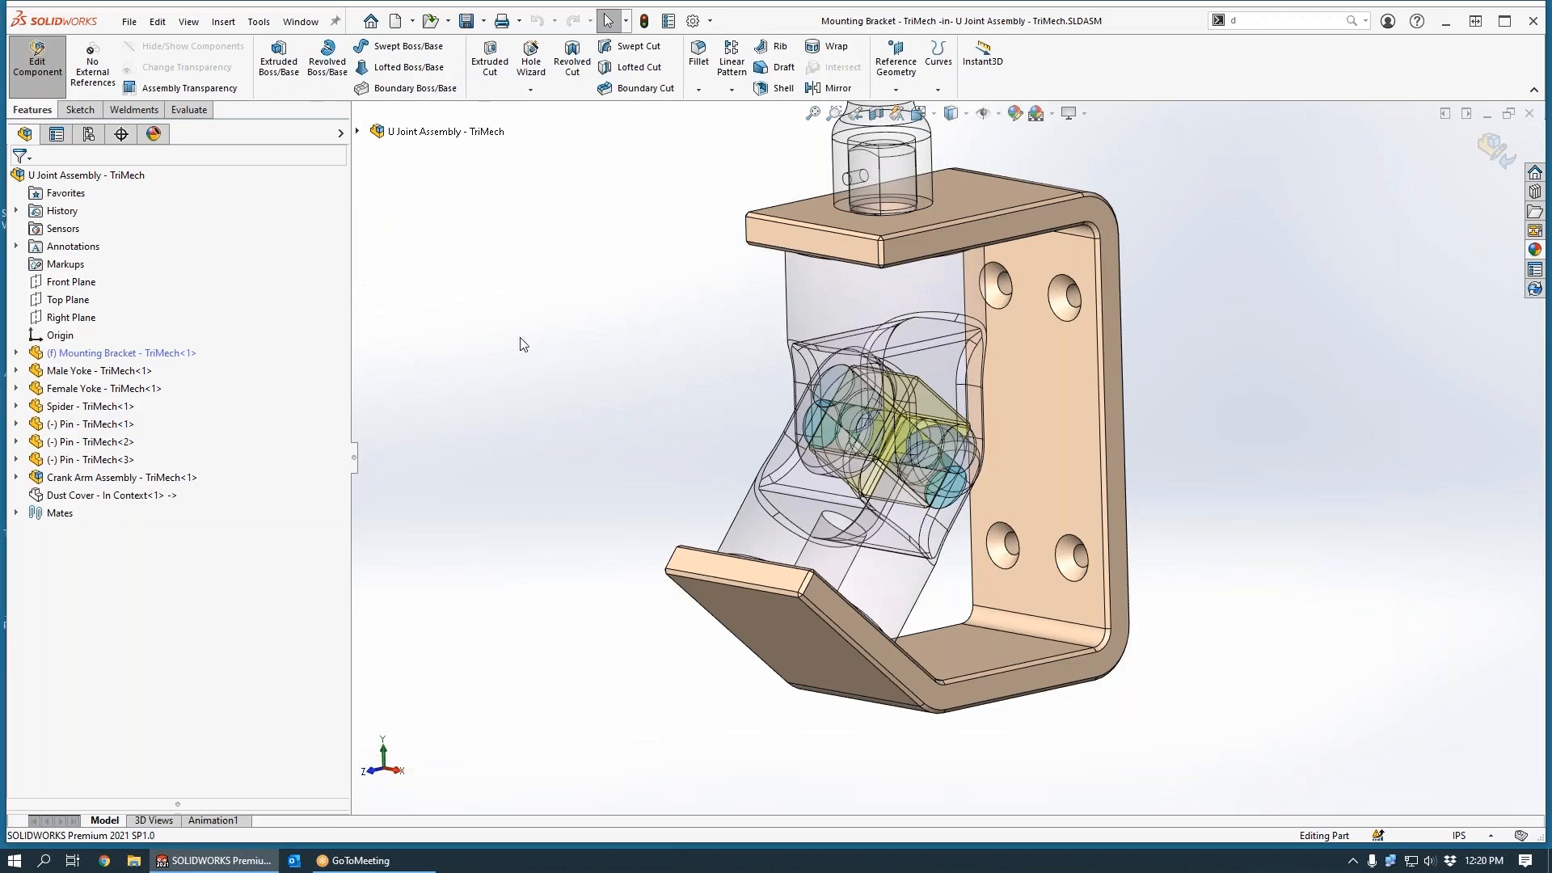
mouse_move(570, 372)
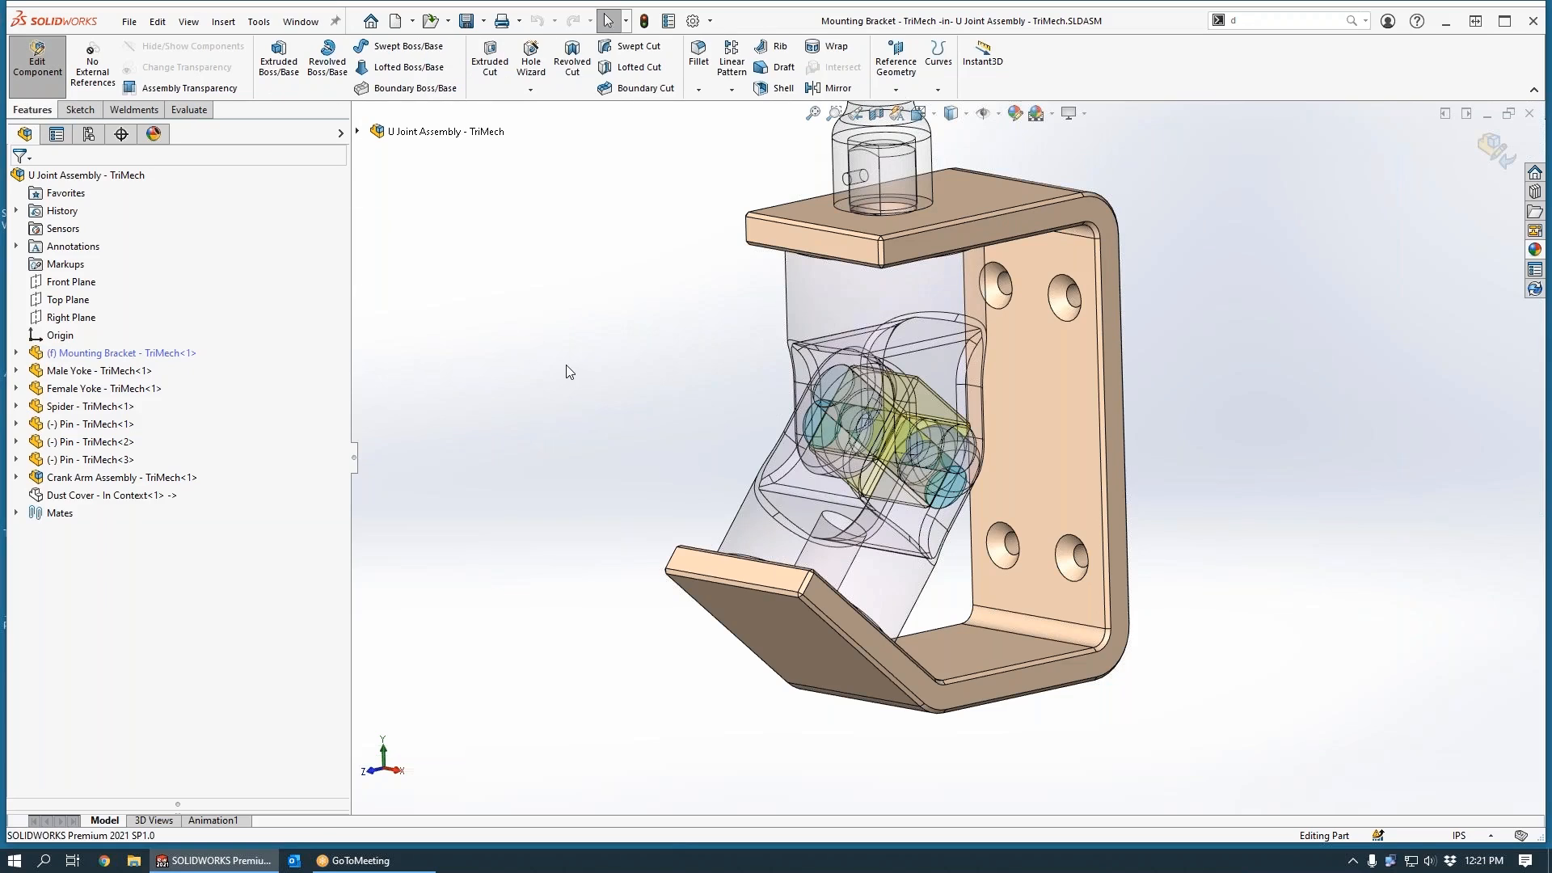
mouse_move(659, 463)
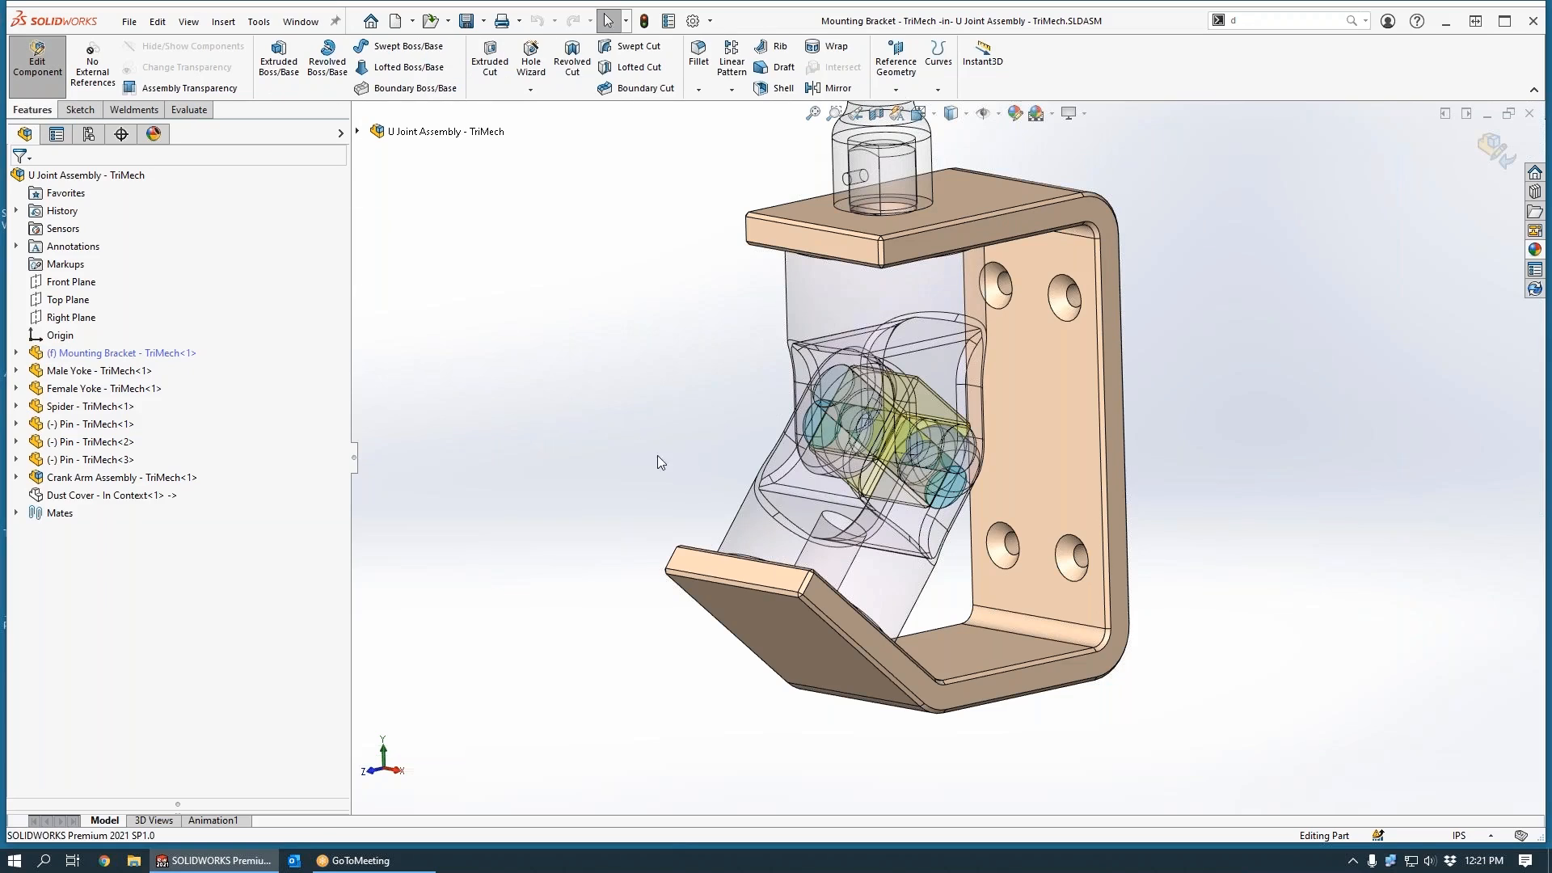
left_click(789, 650)
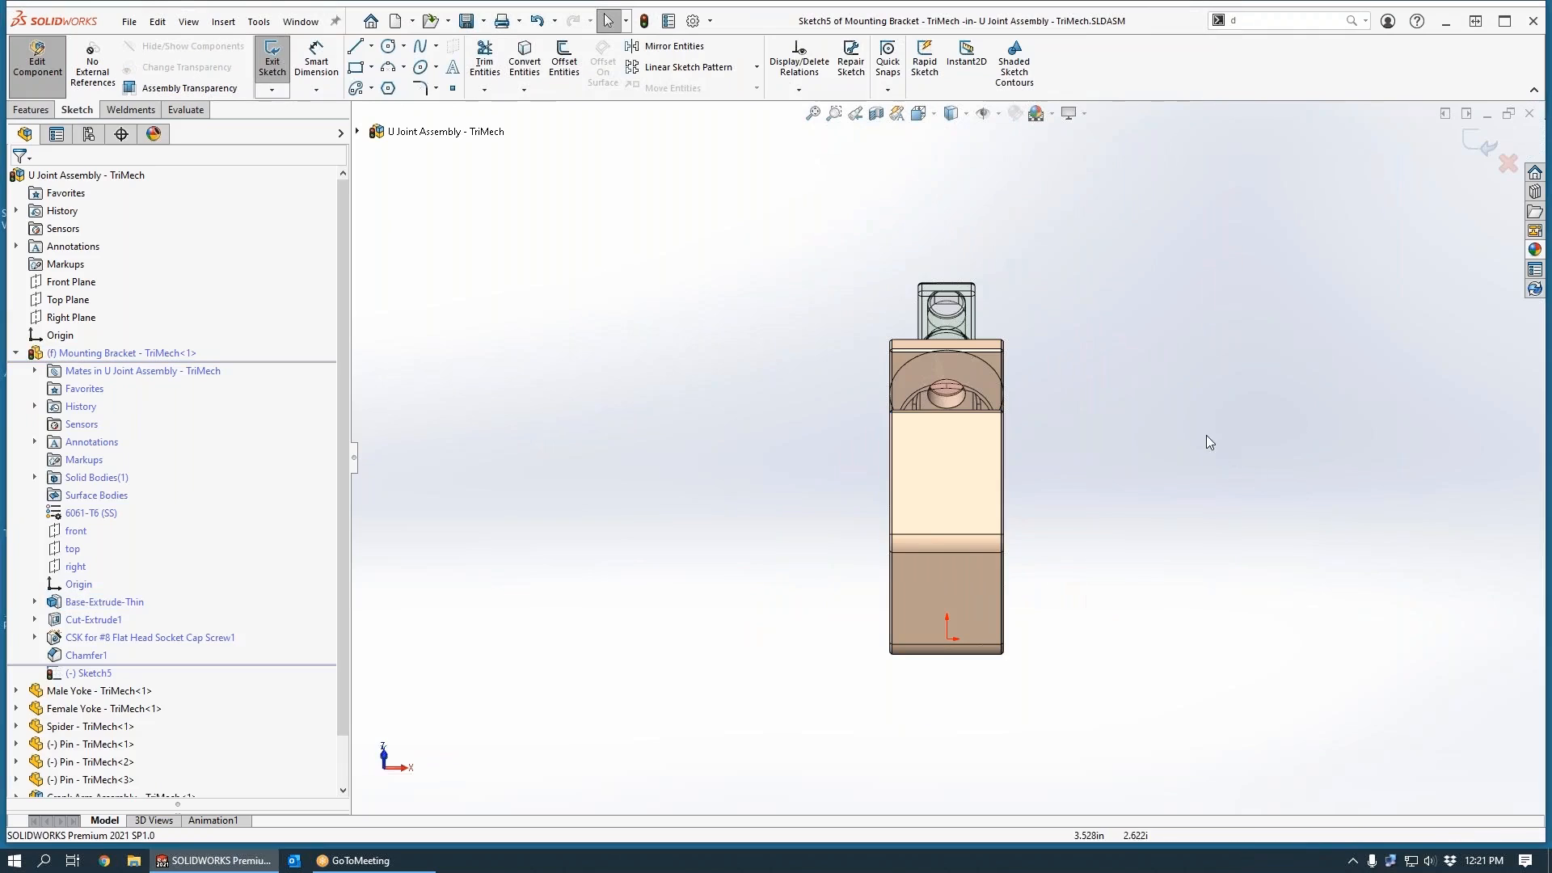
Step: Orbit to expose the Female Yoke's circular edge and launch Offset Entities on it
left_click_drag(945, 466, 1066, 568)
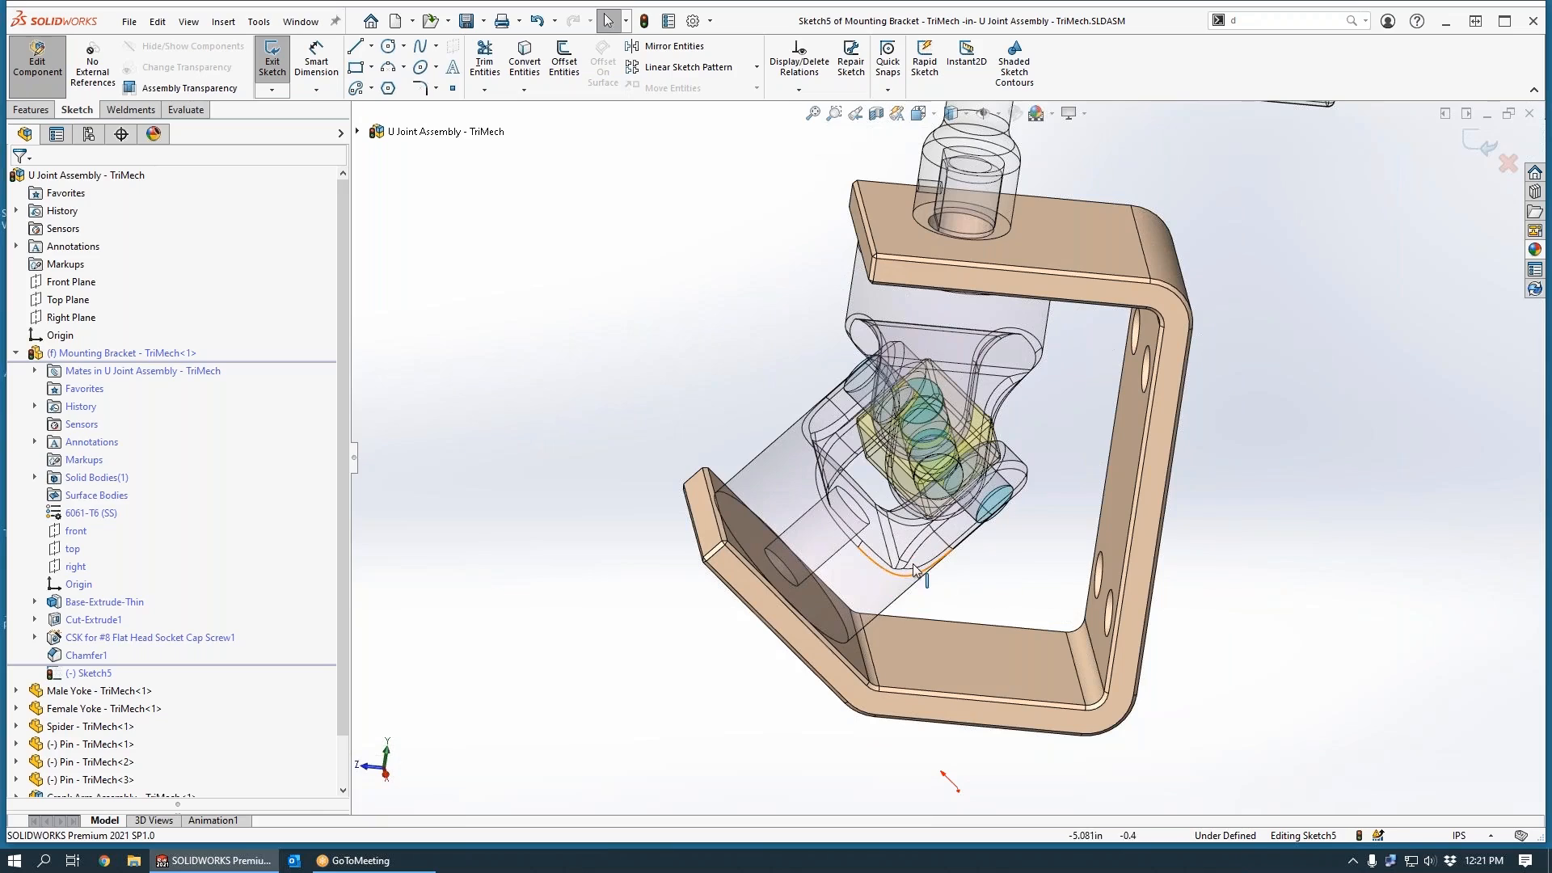
mouse_move(860, 531)
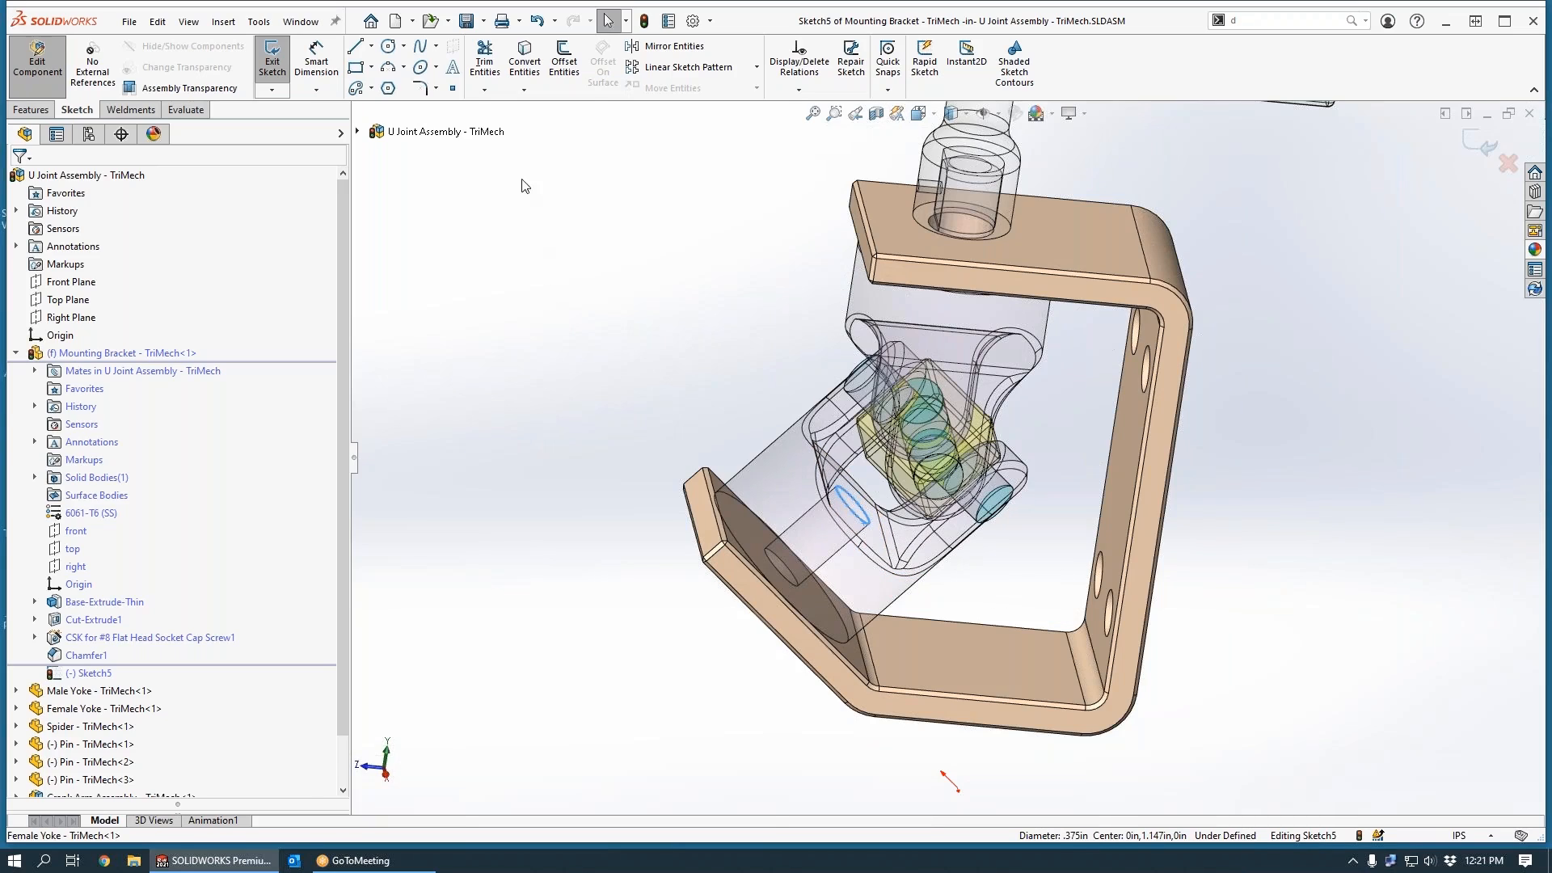
left_click(564, 61)
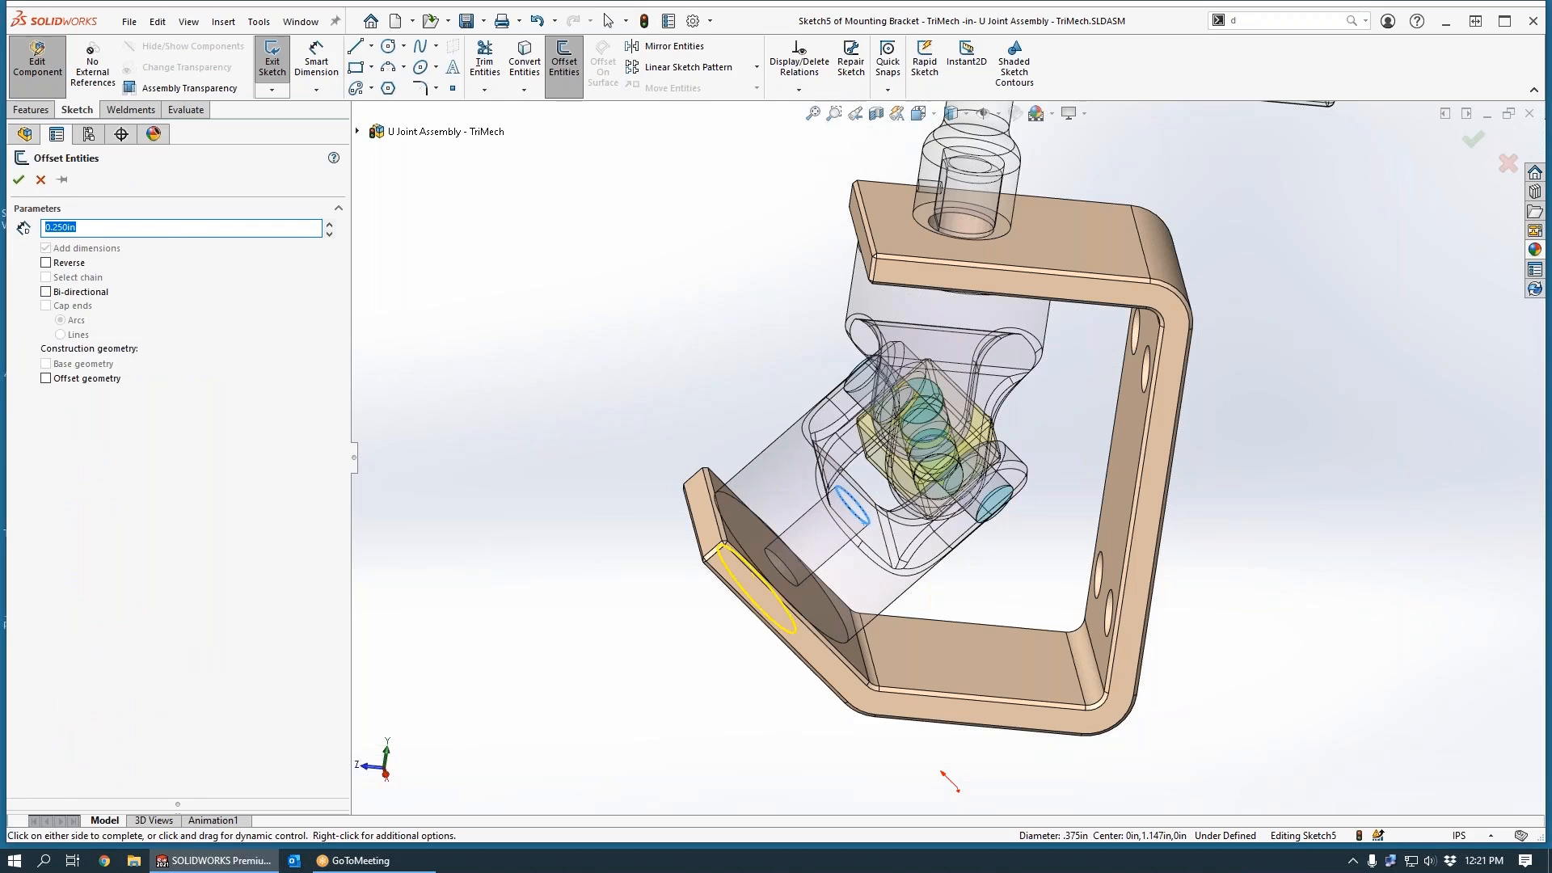
Step: Offset the yoke edge by 0.100 in and accept the circle
type(".100")
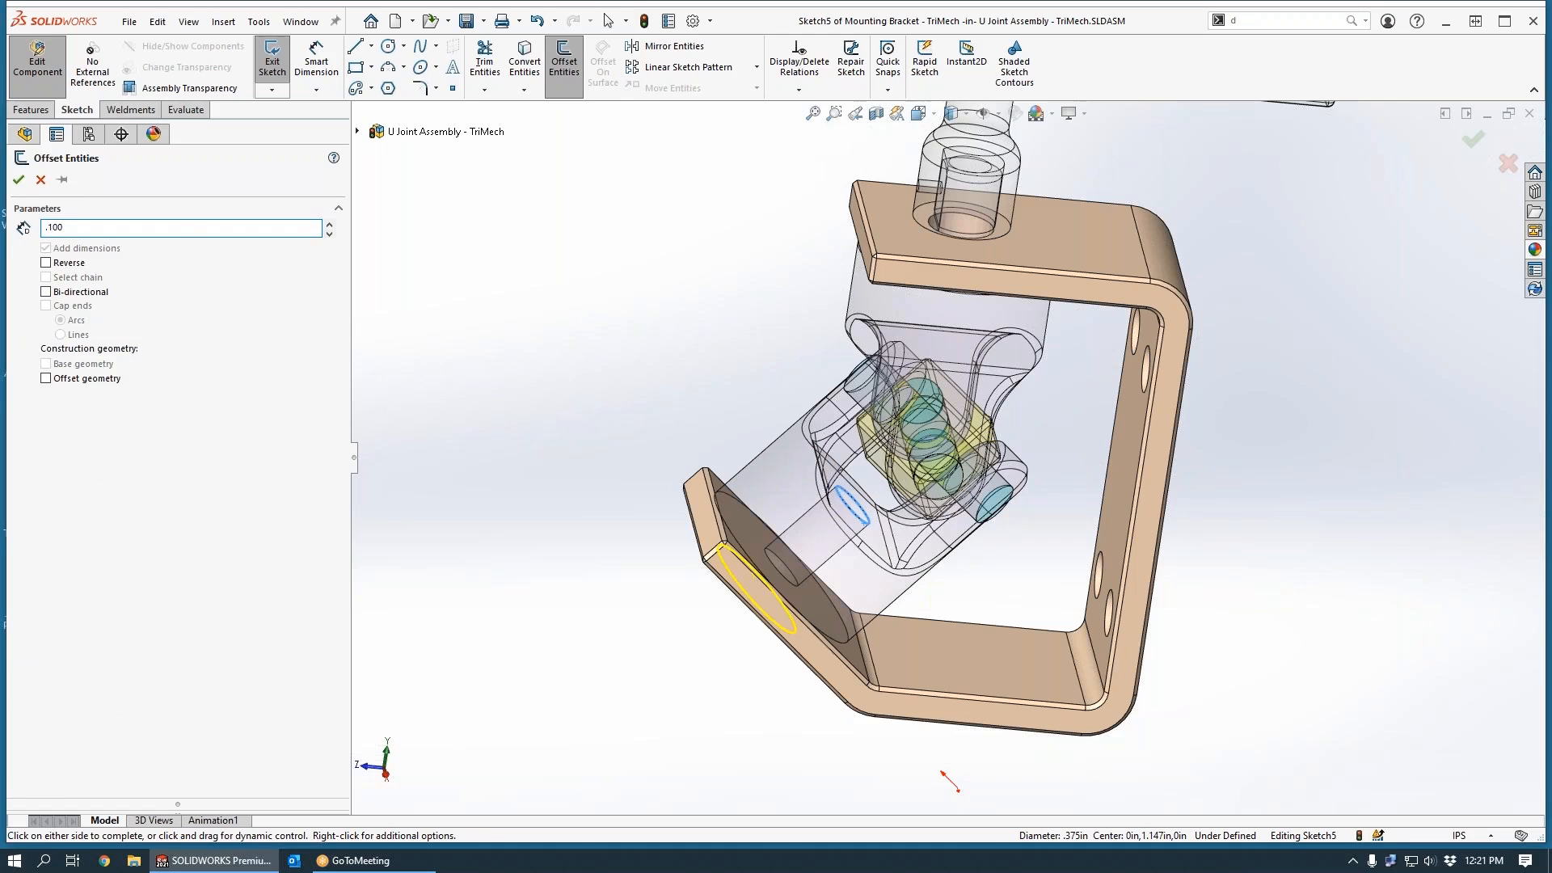
left_click(16, 178)
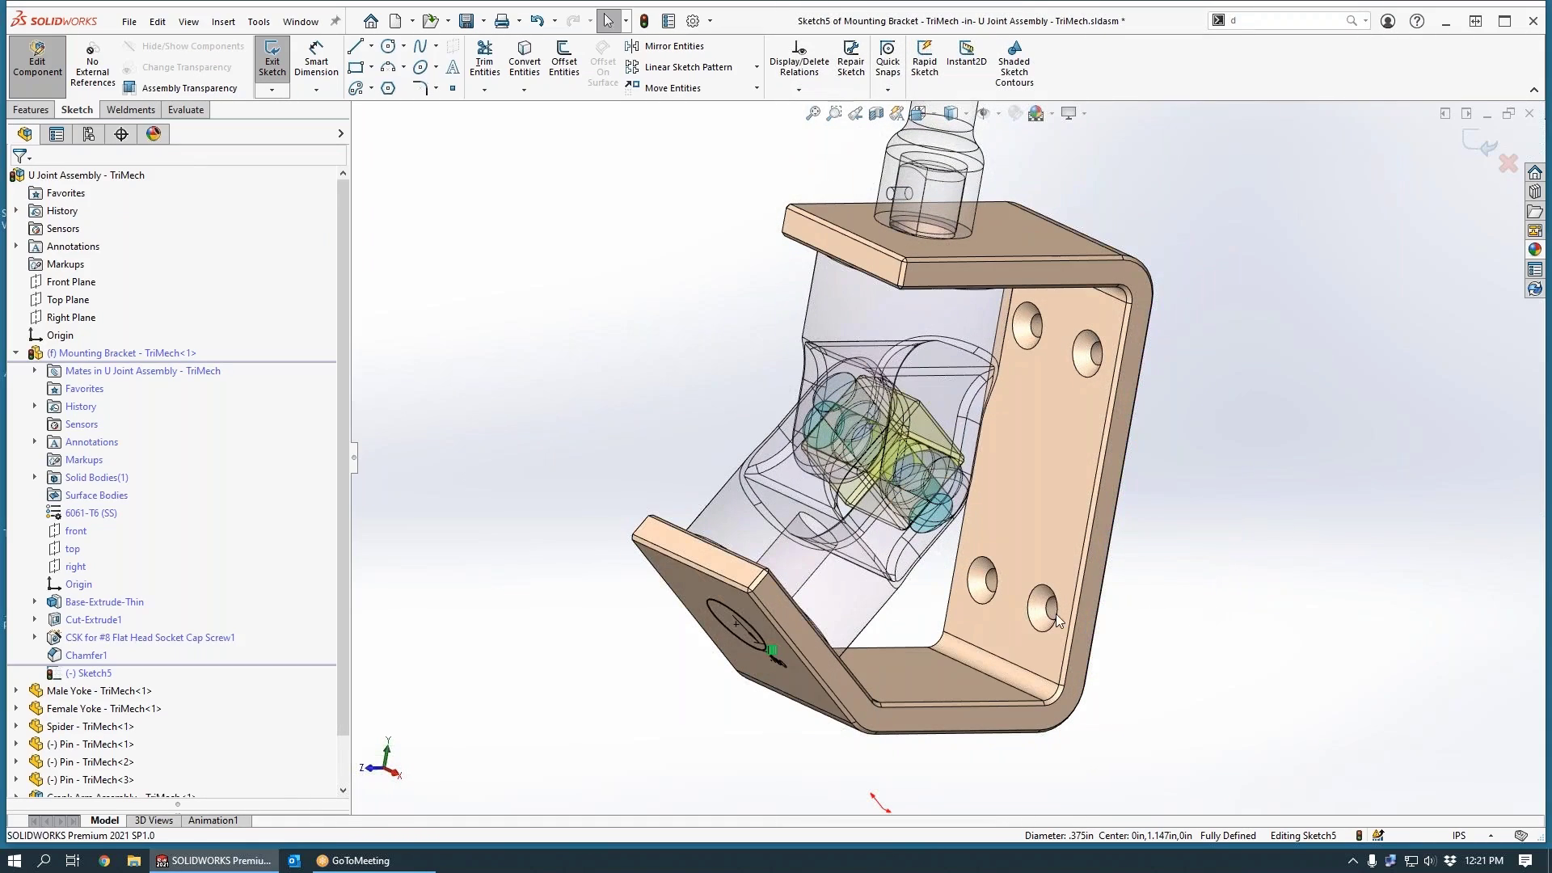
mouse_move(820, 531)
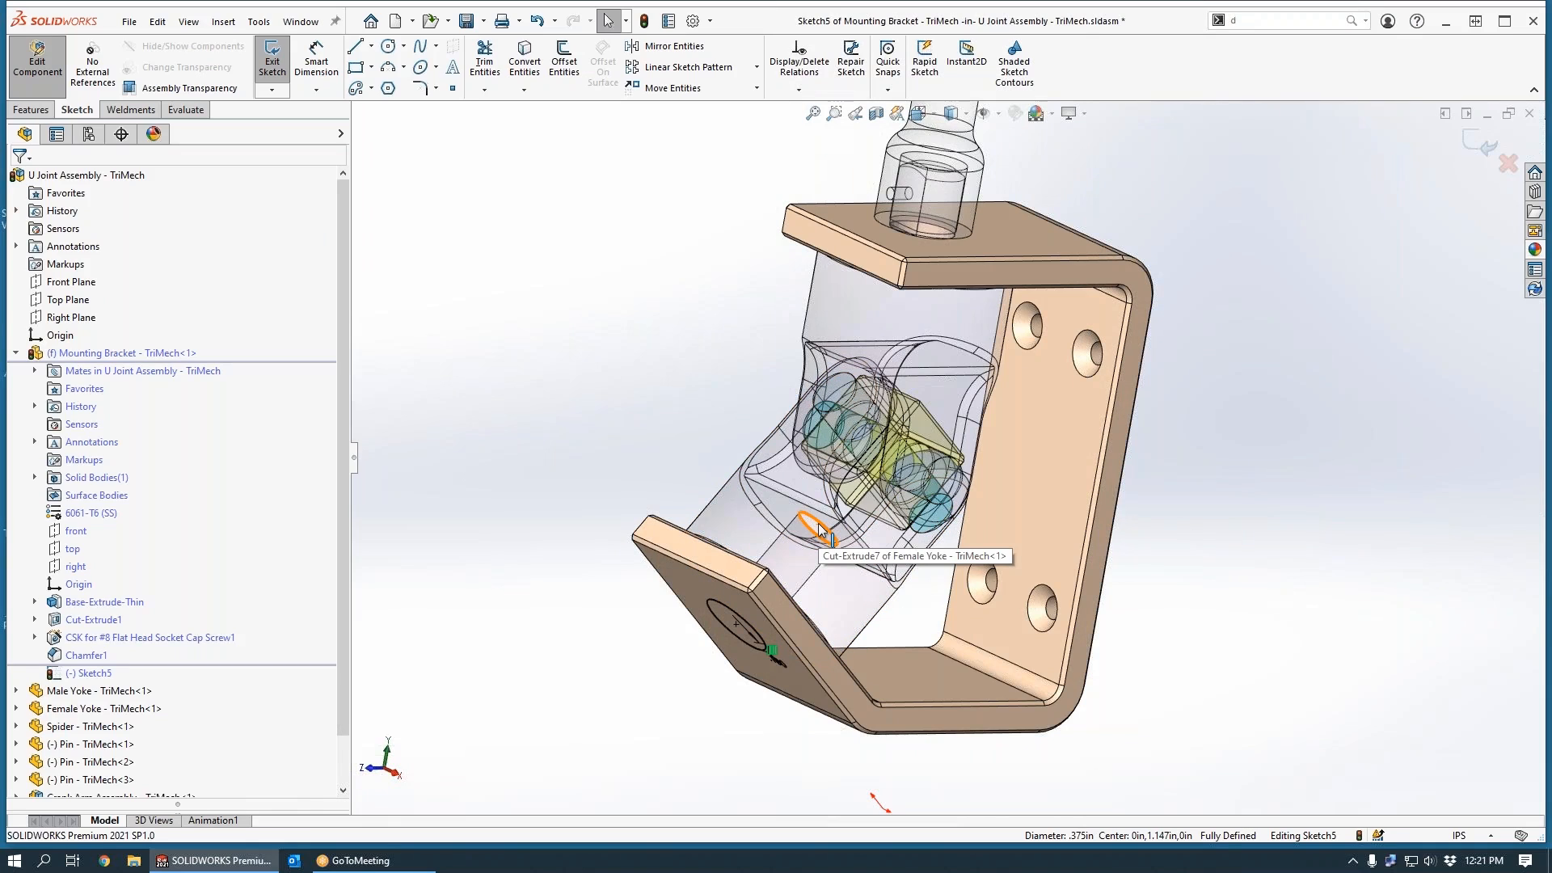
mouse_move(501, 527)
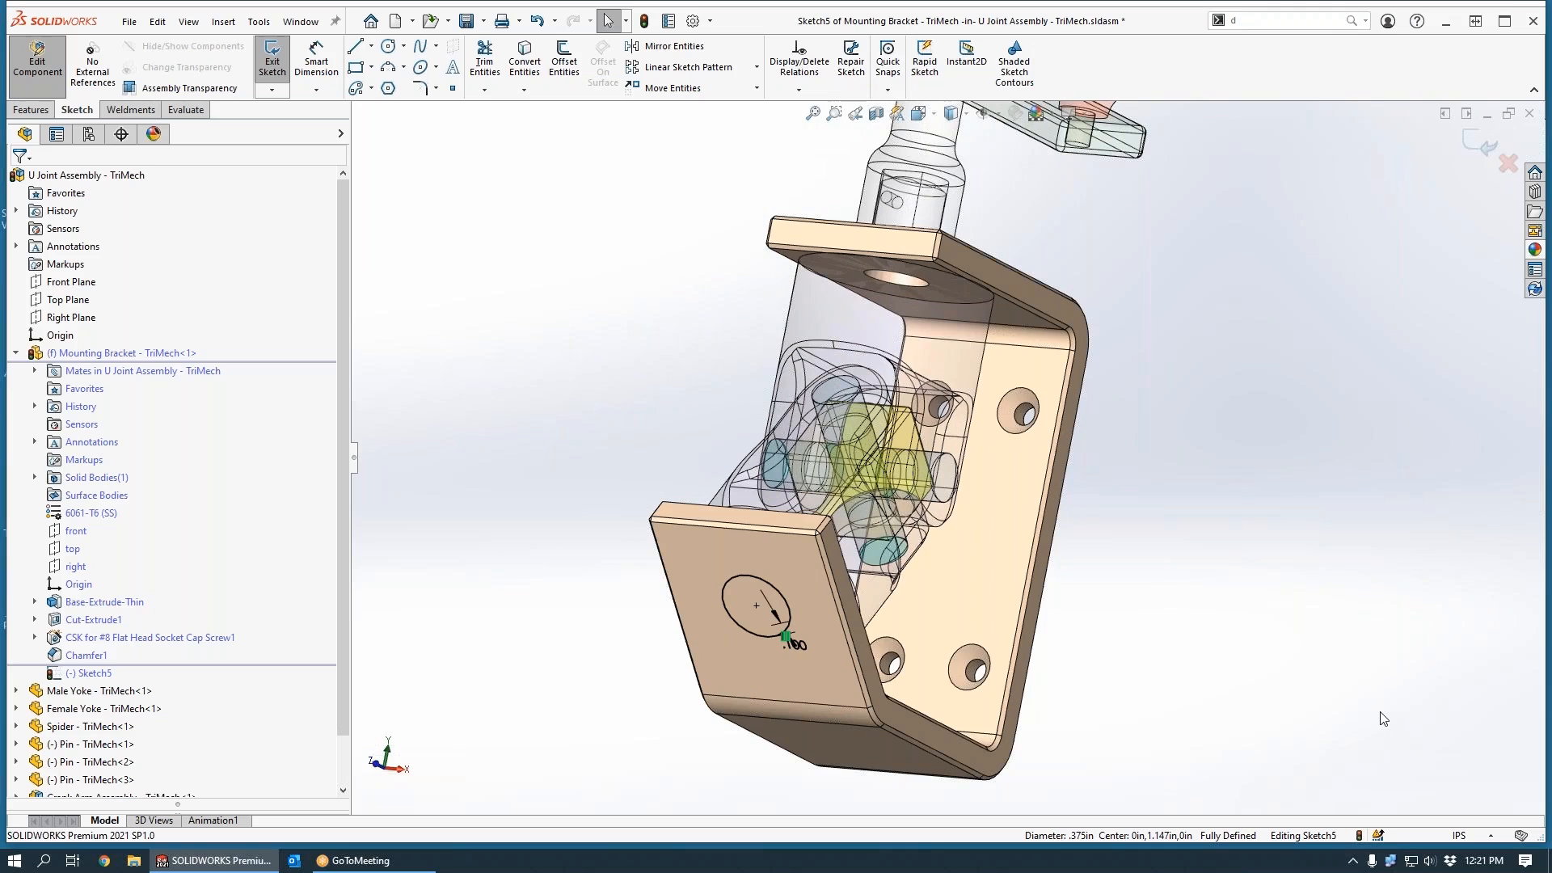
mouse_move(1461, 596)
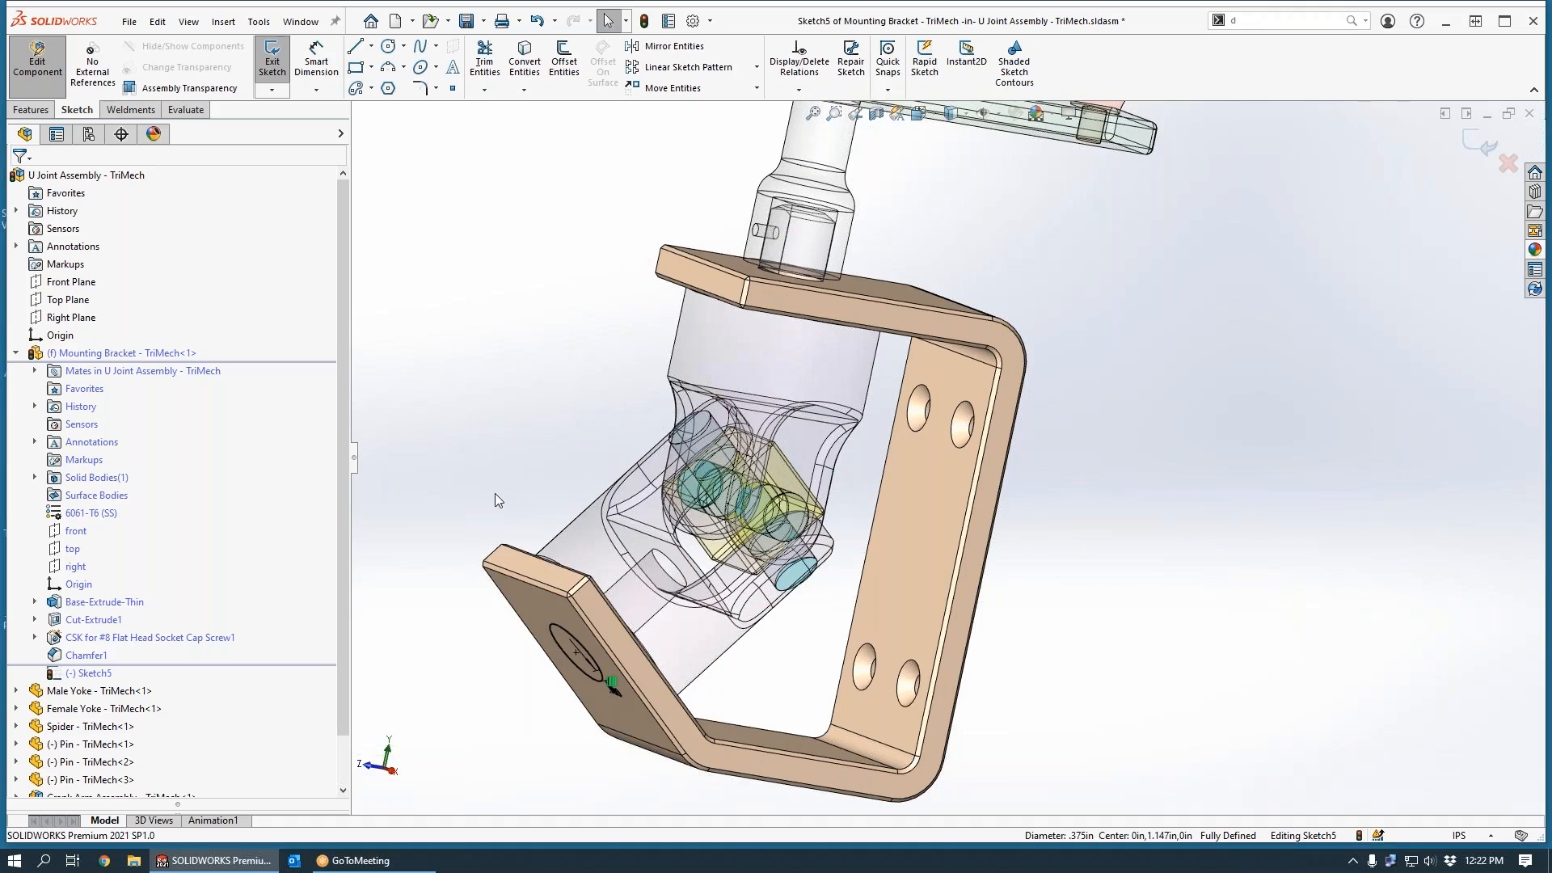
mouse_move(507, 443)
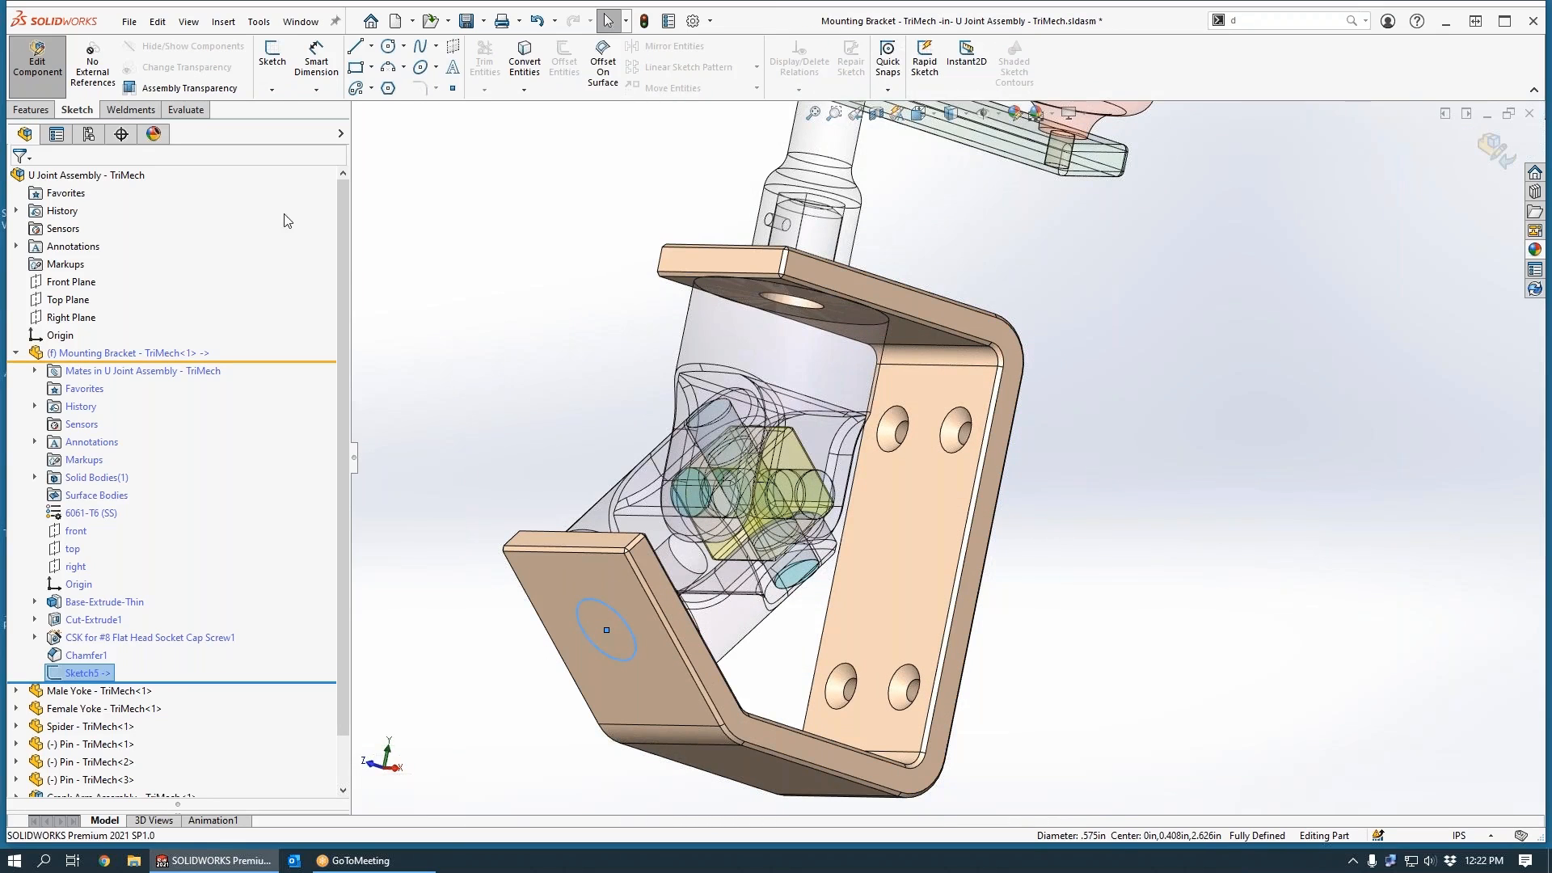
Step: Extrude-cut the Sketch5 circle with Up To Next to bore the flange hole
left_click(31, 109)
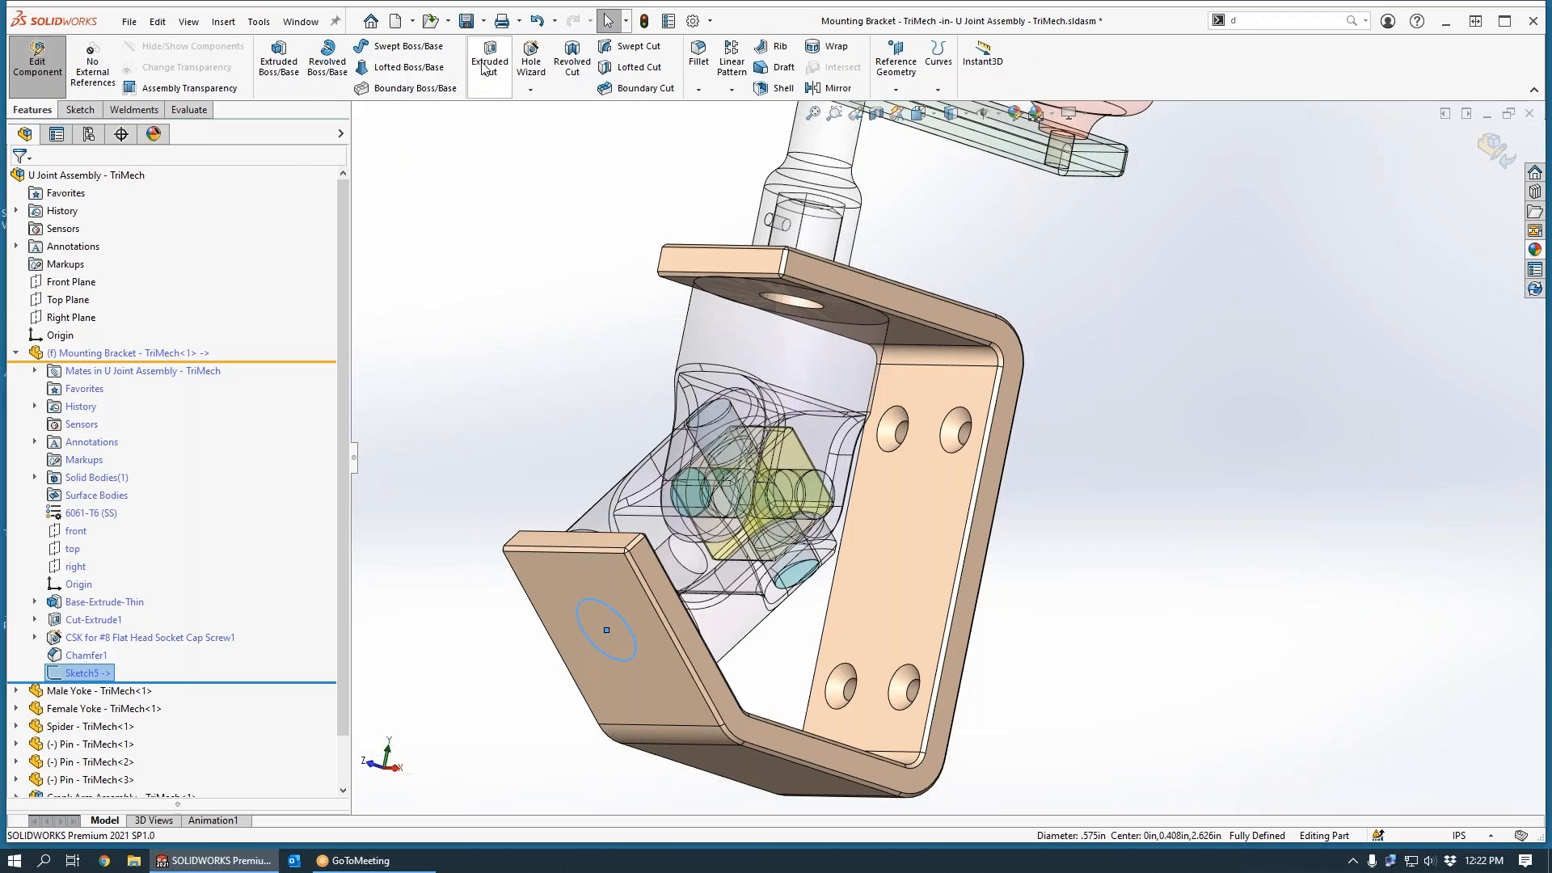
left_click(488, 57)
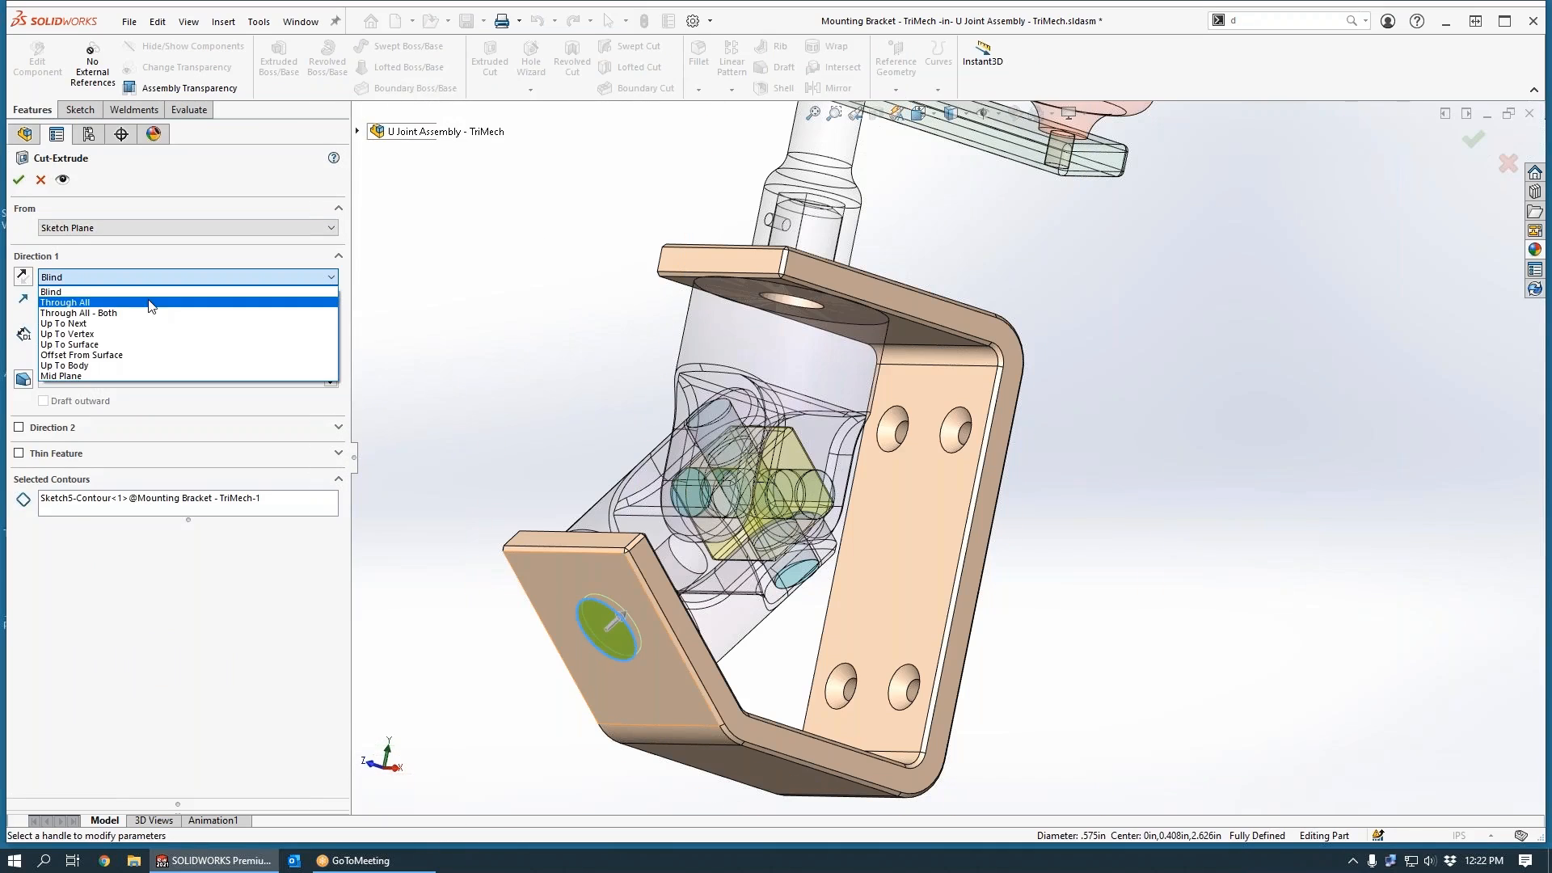
left_click(64, 322)
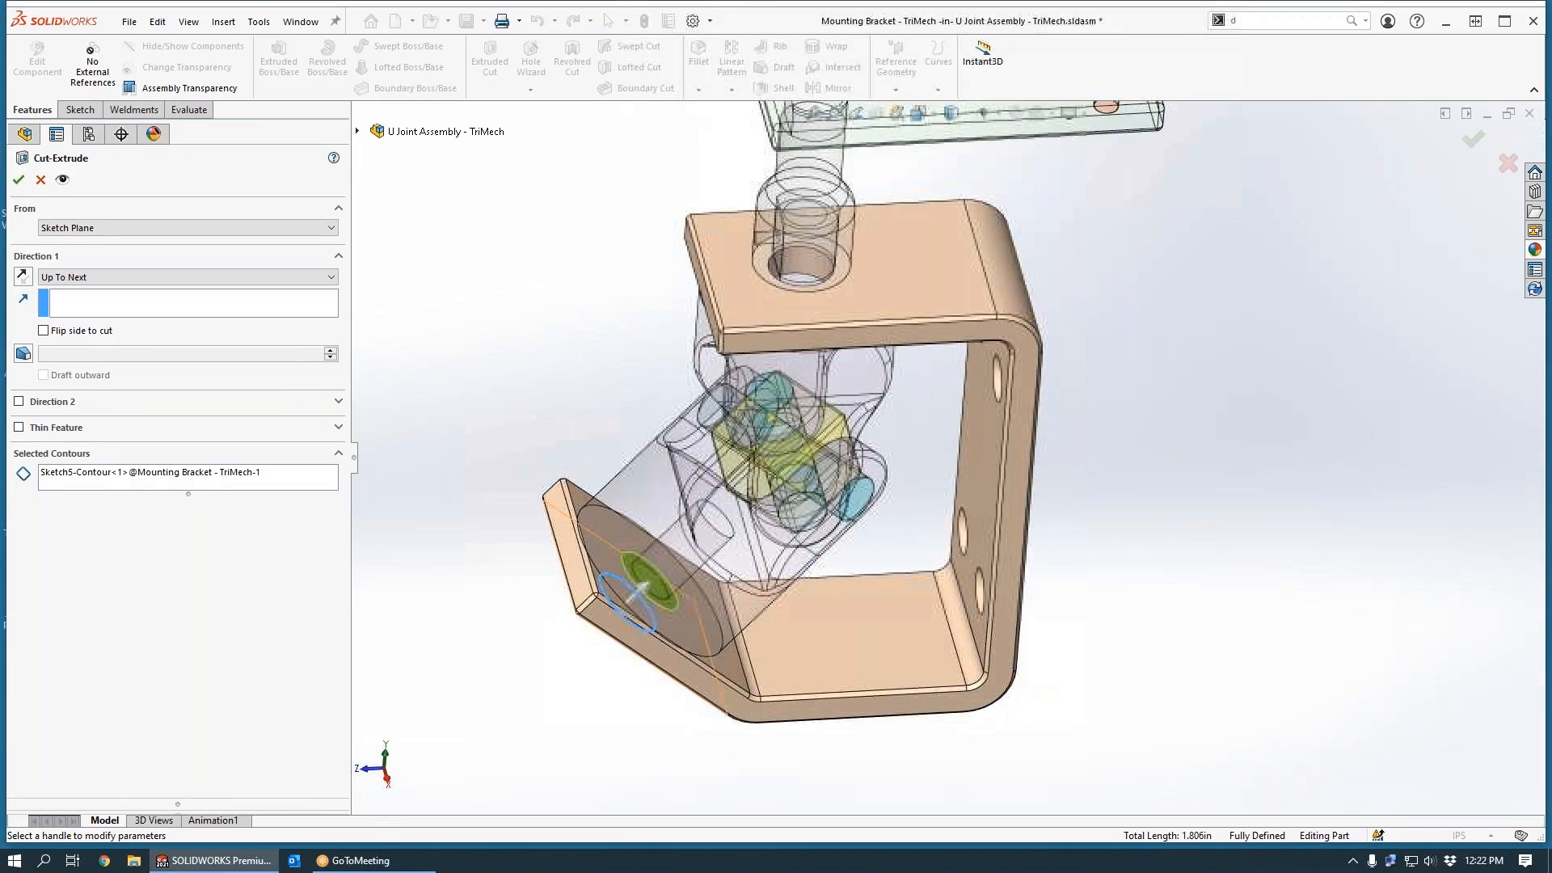
left_click(19, 178)
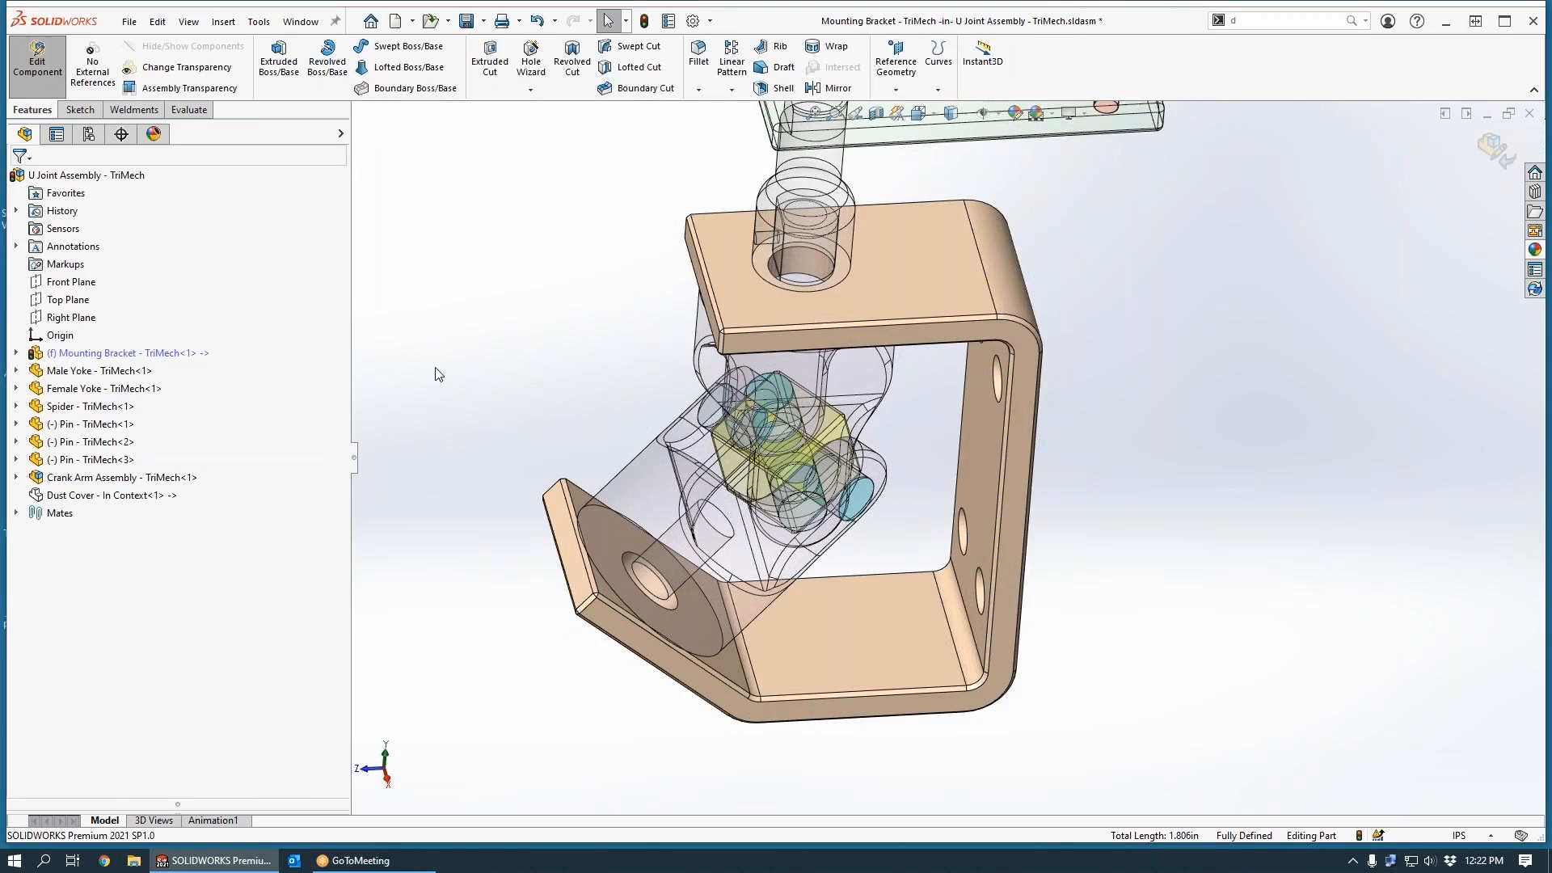
mouse_move(447, 415)
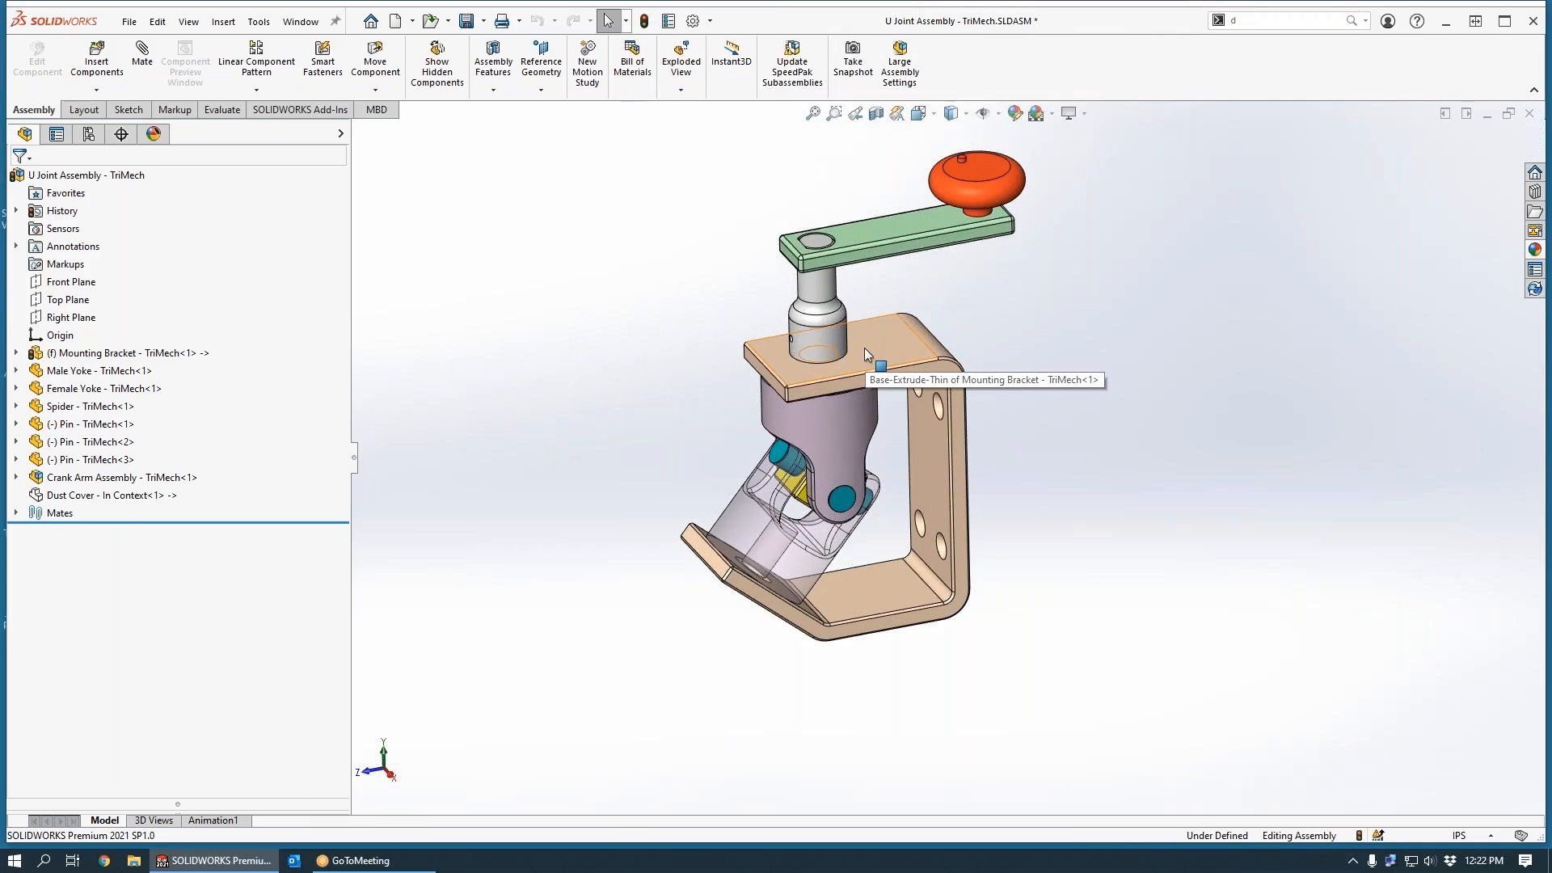
Step: Change the bracket's 2.250 in flange dimension to 1.188 in
left_click(878, 370)
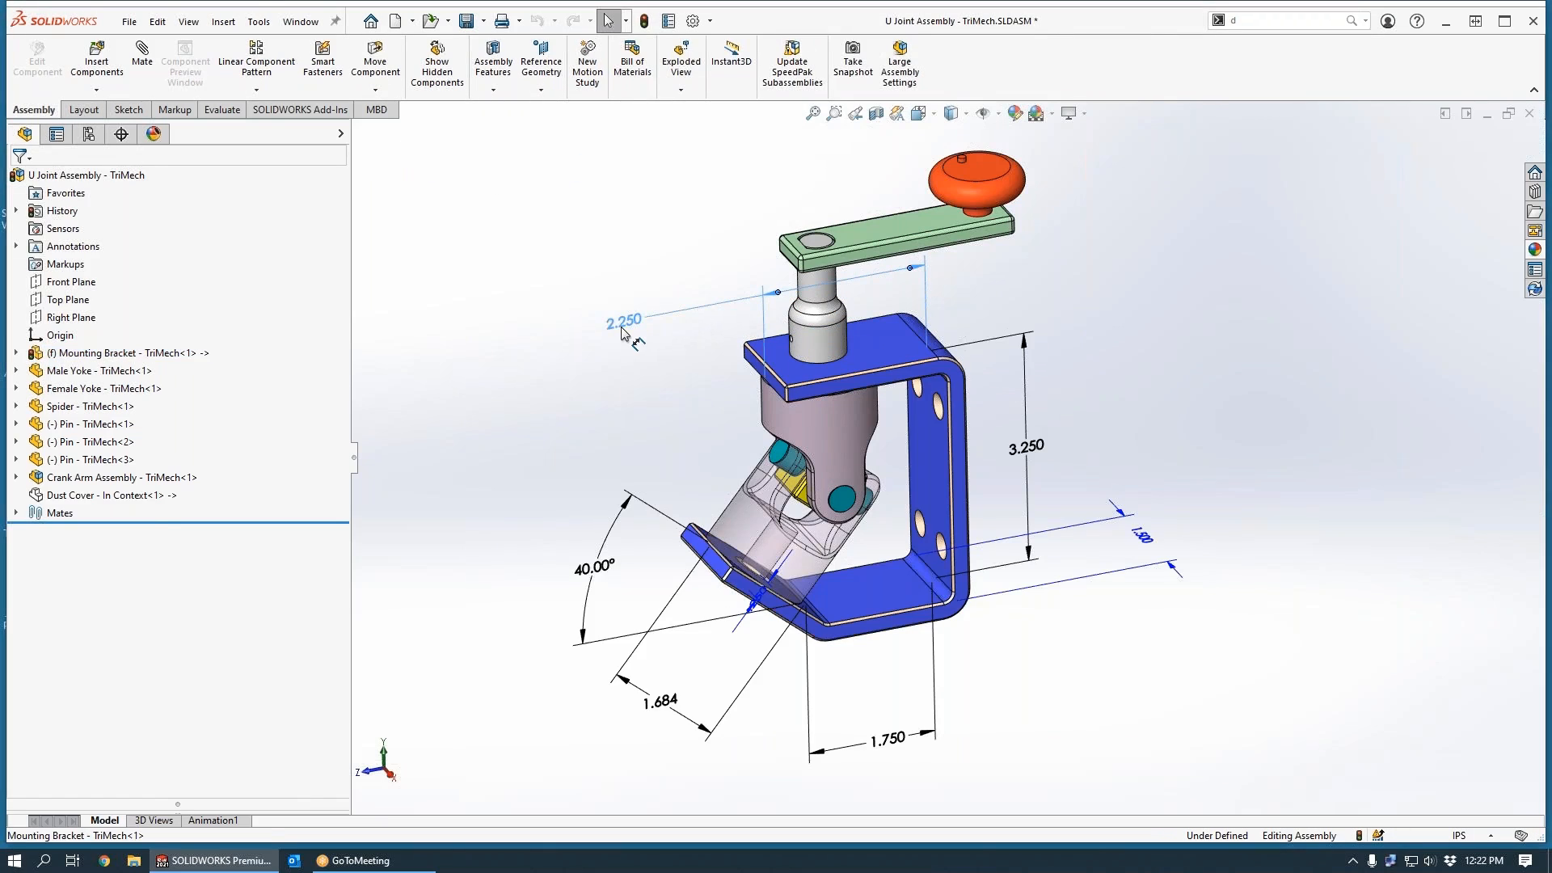
double_click(625, 320)
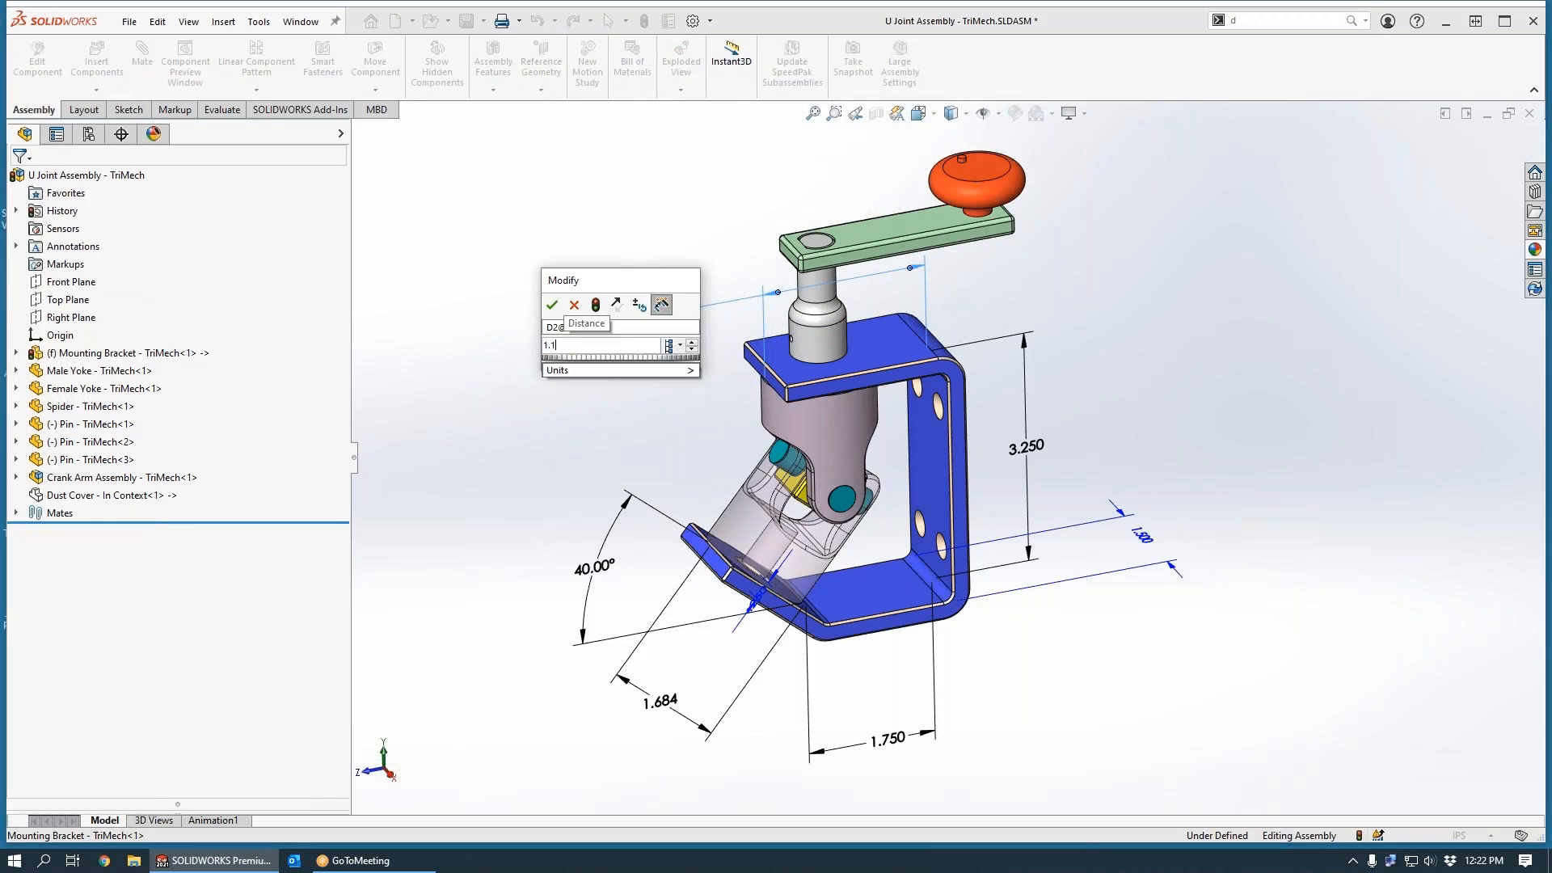
left_click(551, 305)
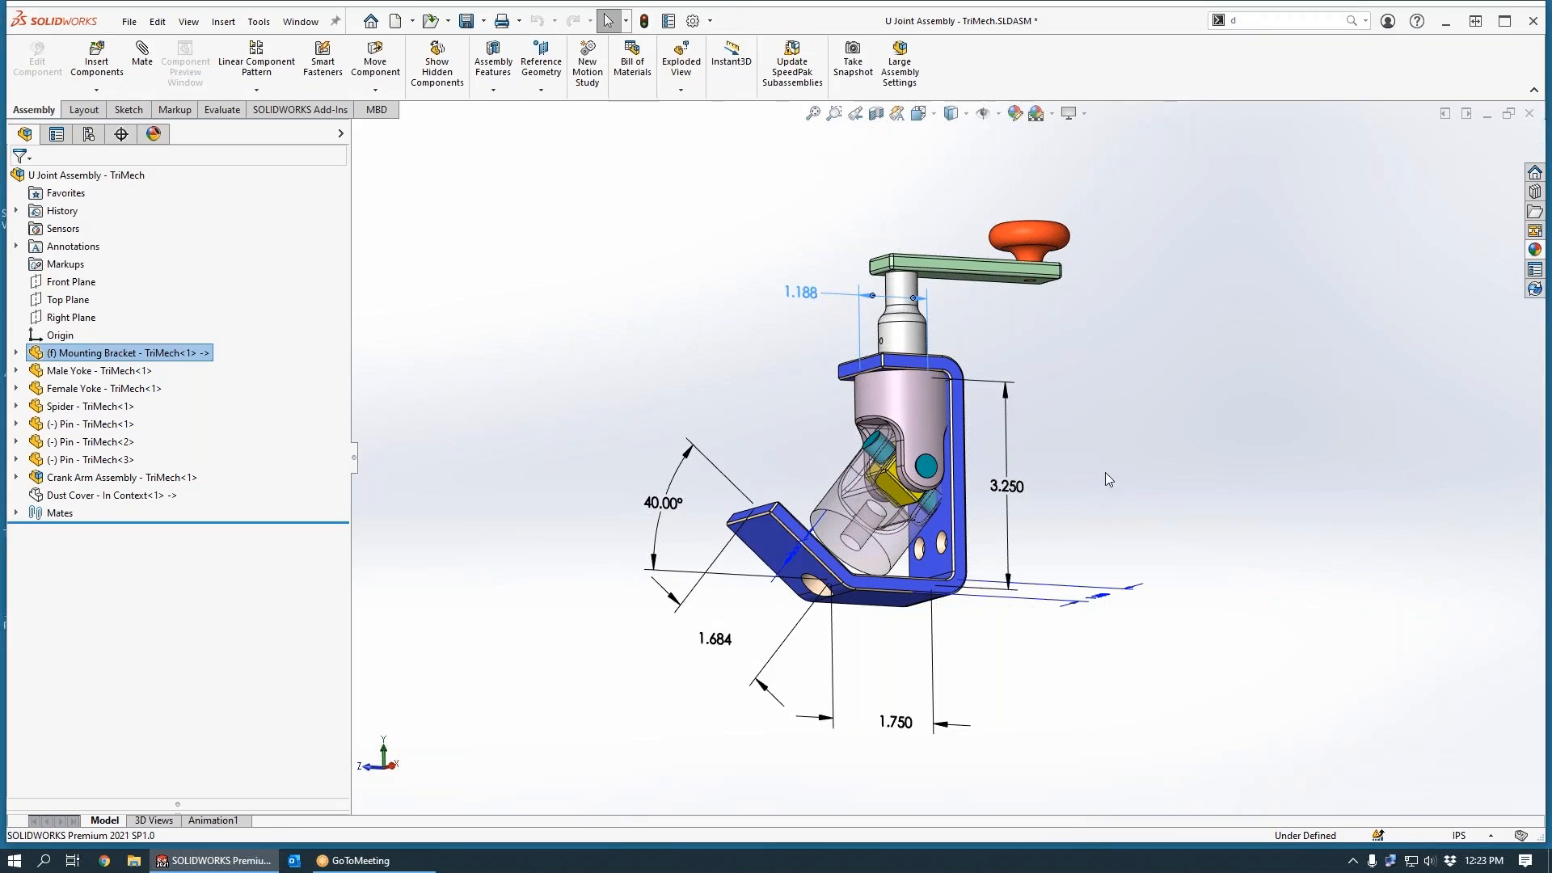
mouse_move(1169, 416)
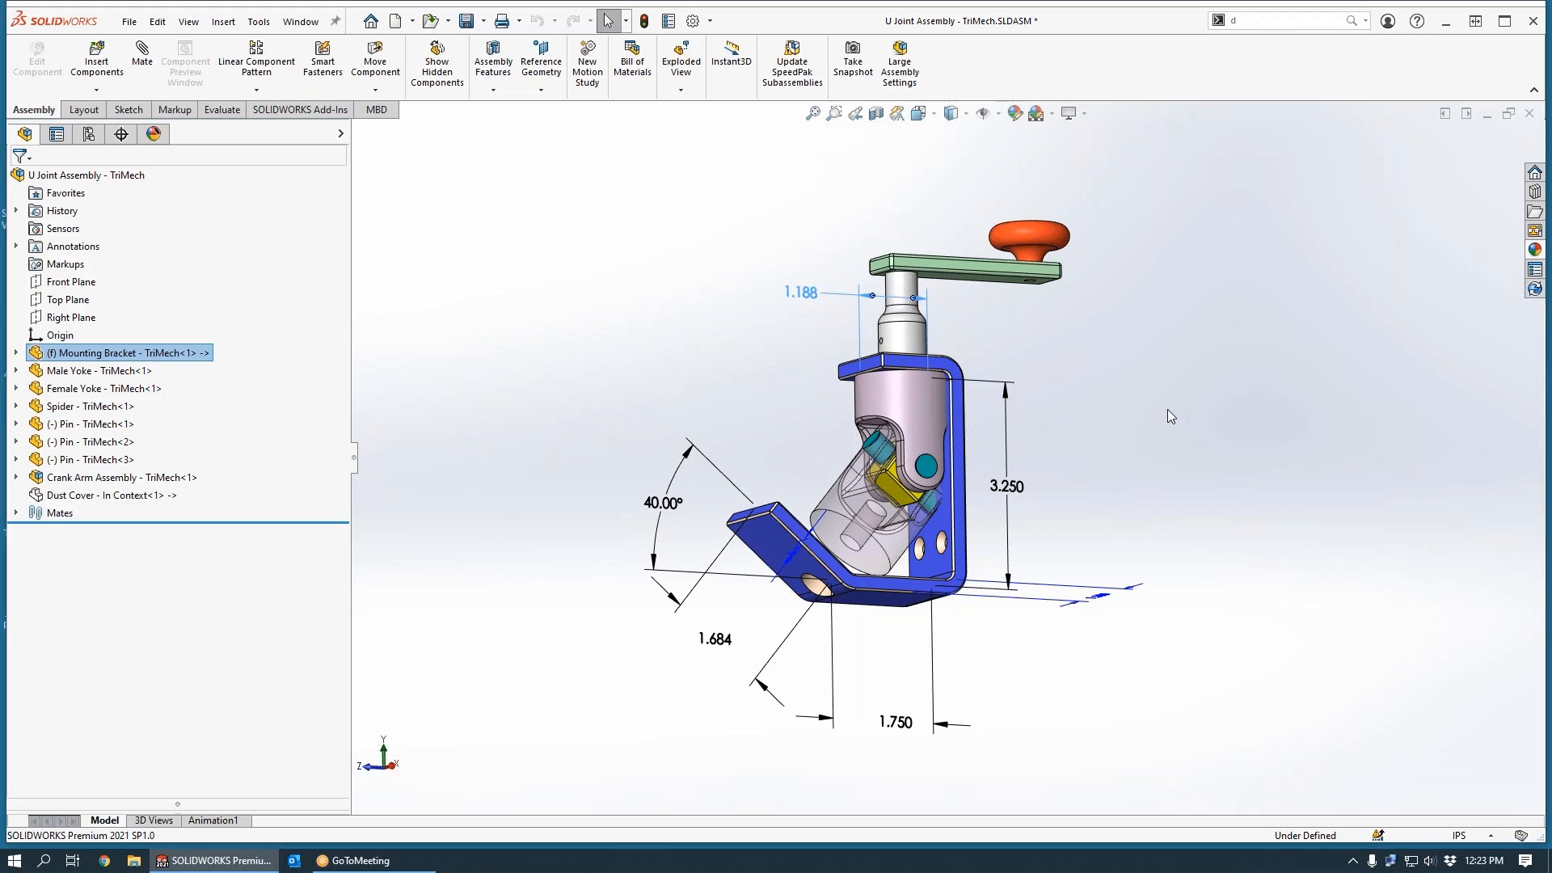
mouse_move(349, 411)
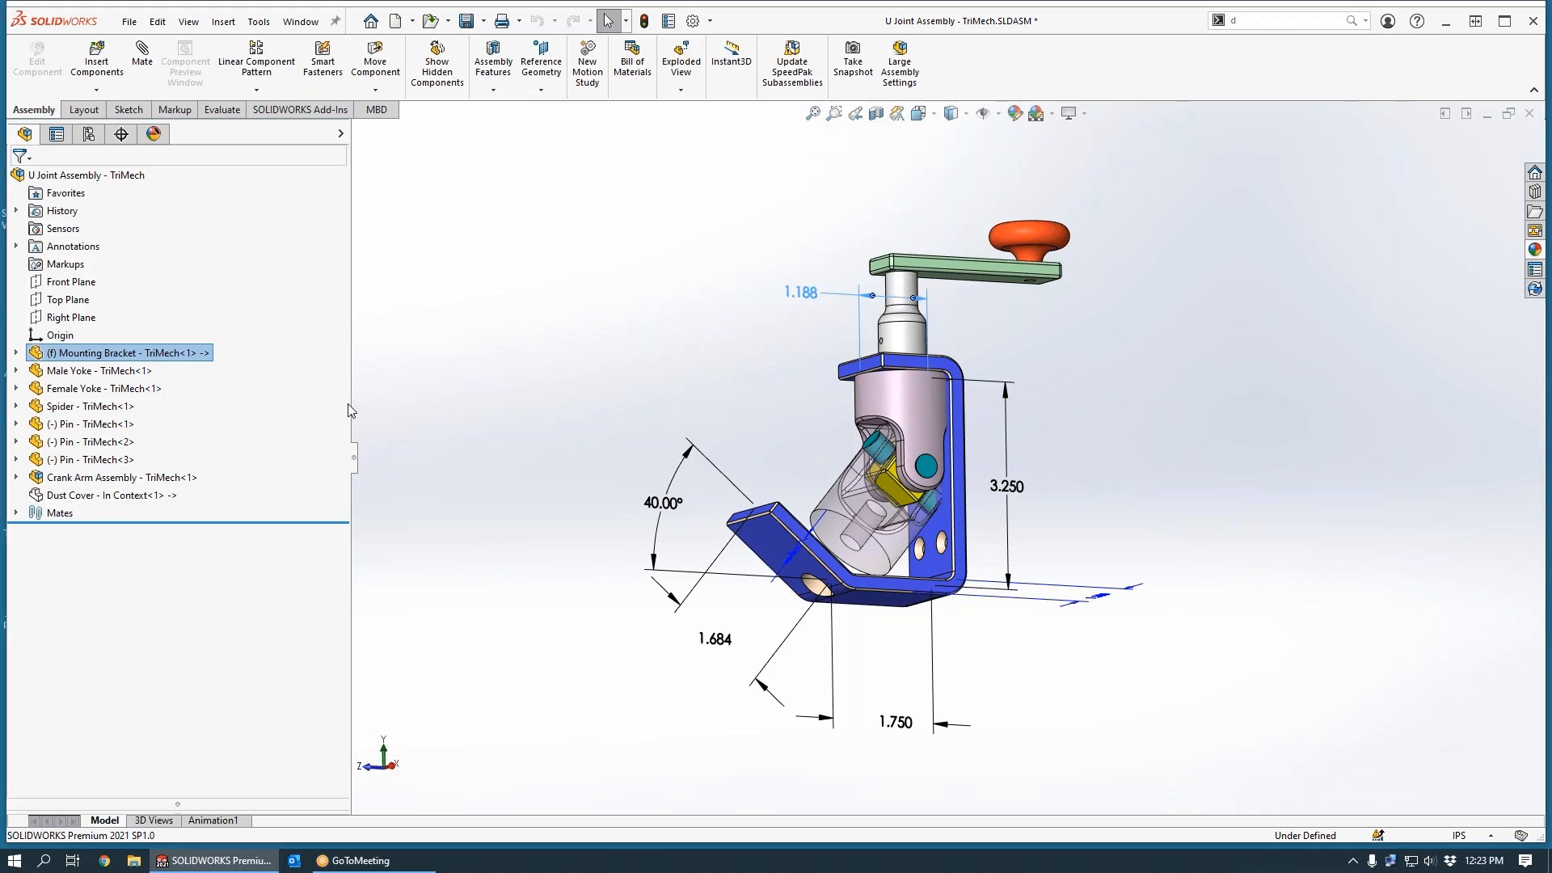
mouse_move(319, 359)
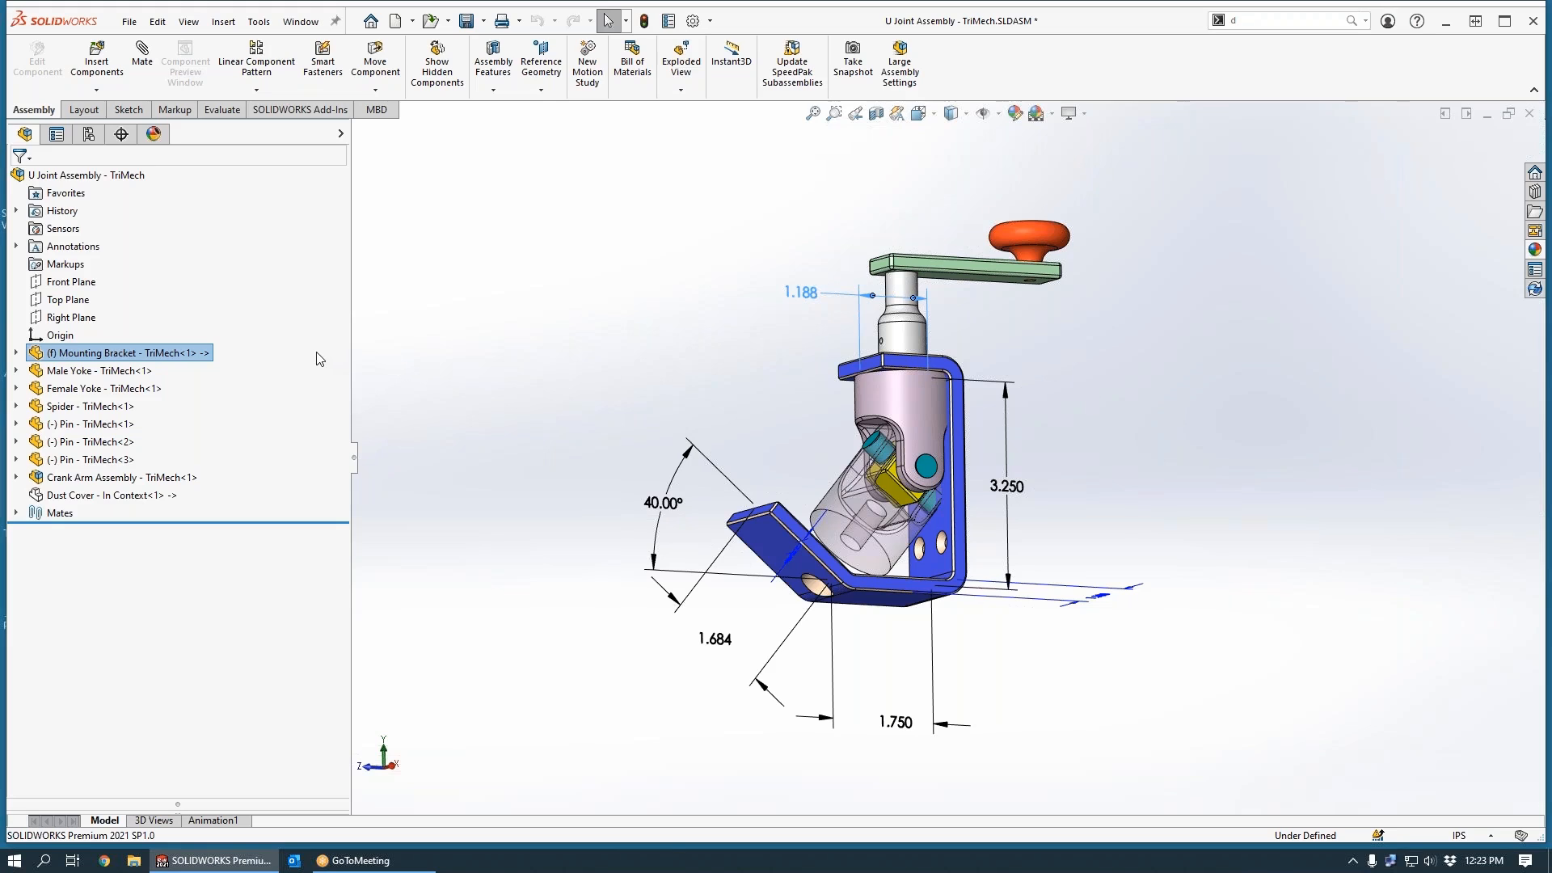
mouse_move(218, 369)
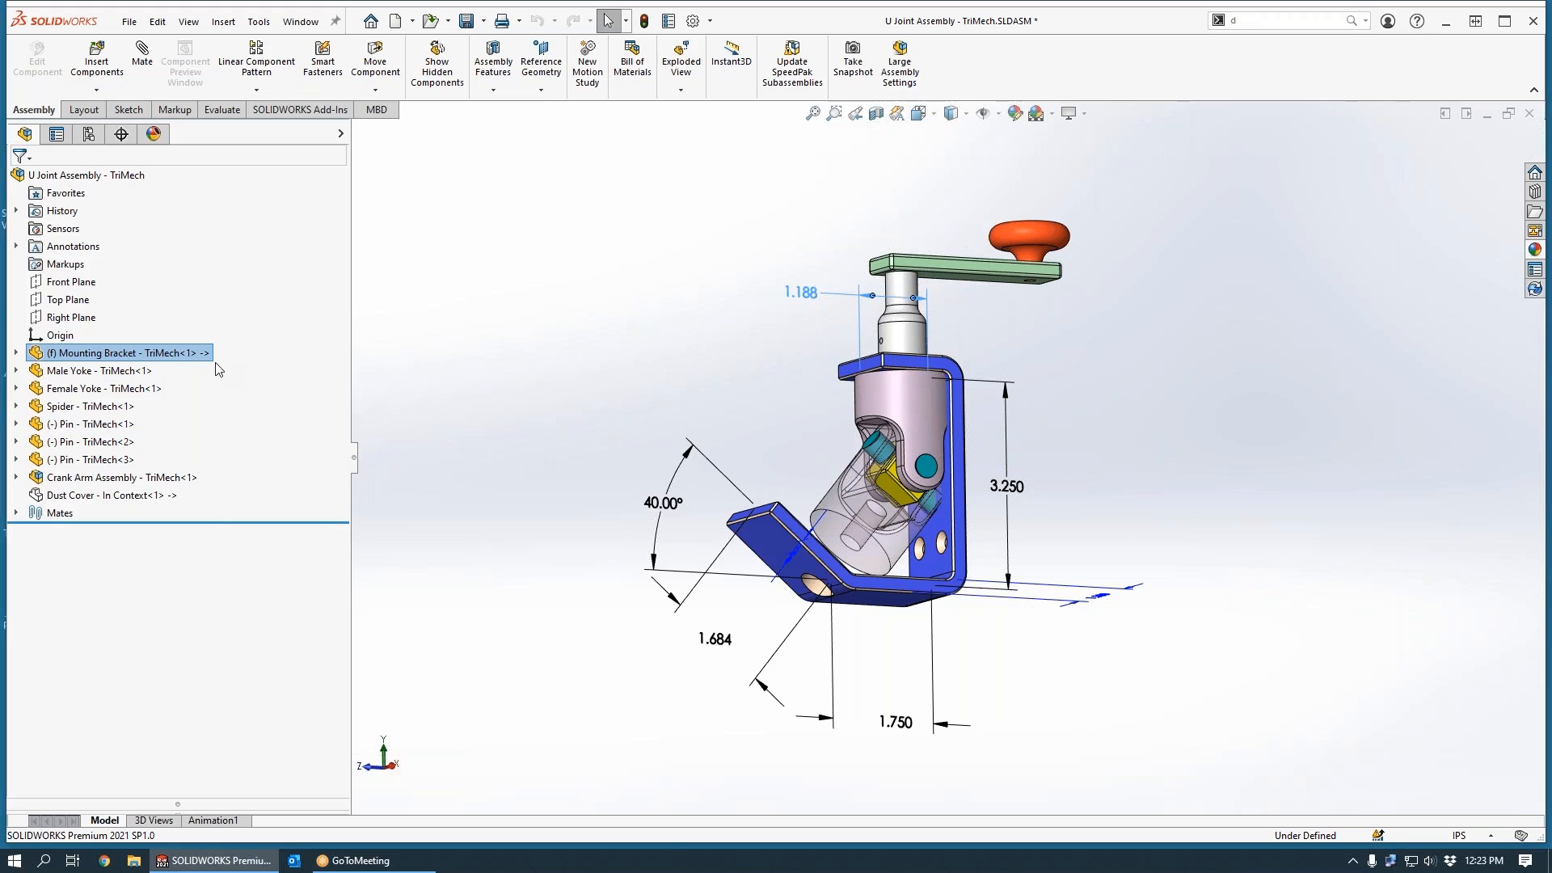
Step: Inspect Mounting Bracket external references, selecting Sketch5's Female Yoke edge reference, then close
left_click(121, 353)
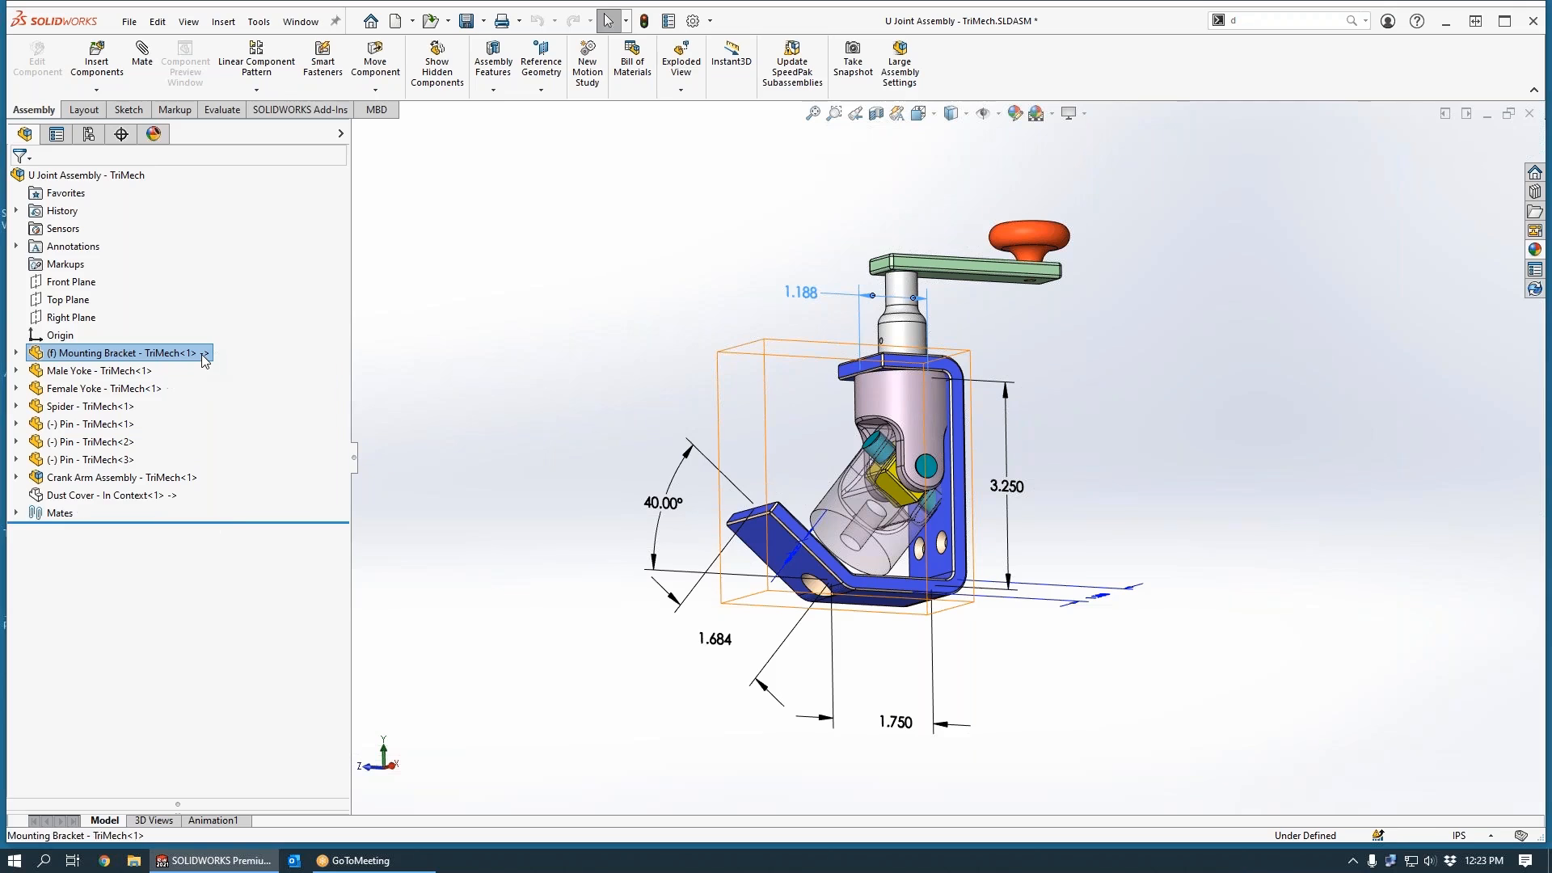
right_click(117, 353)
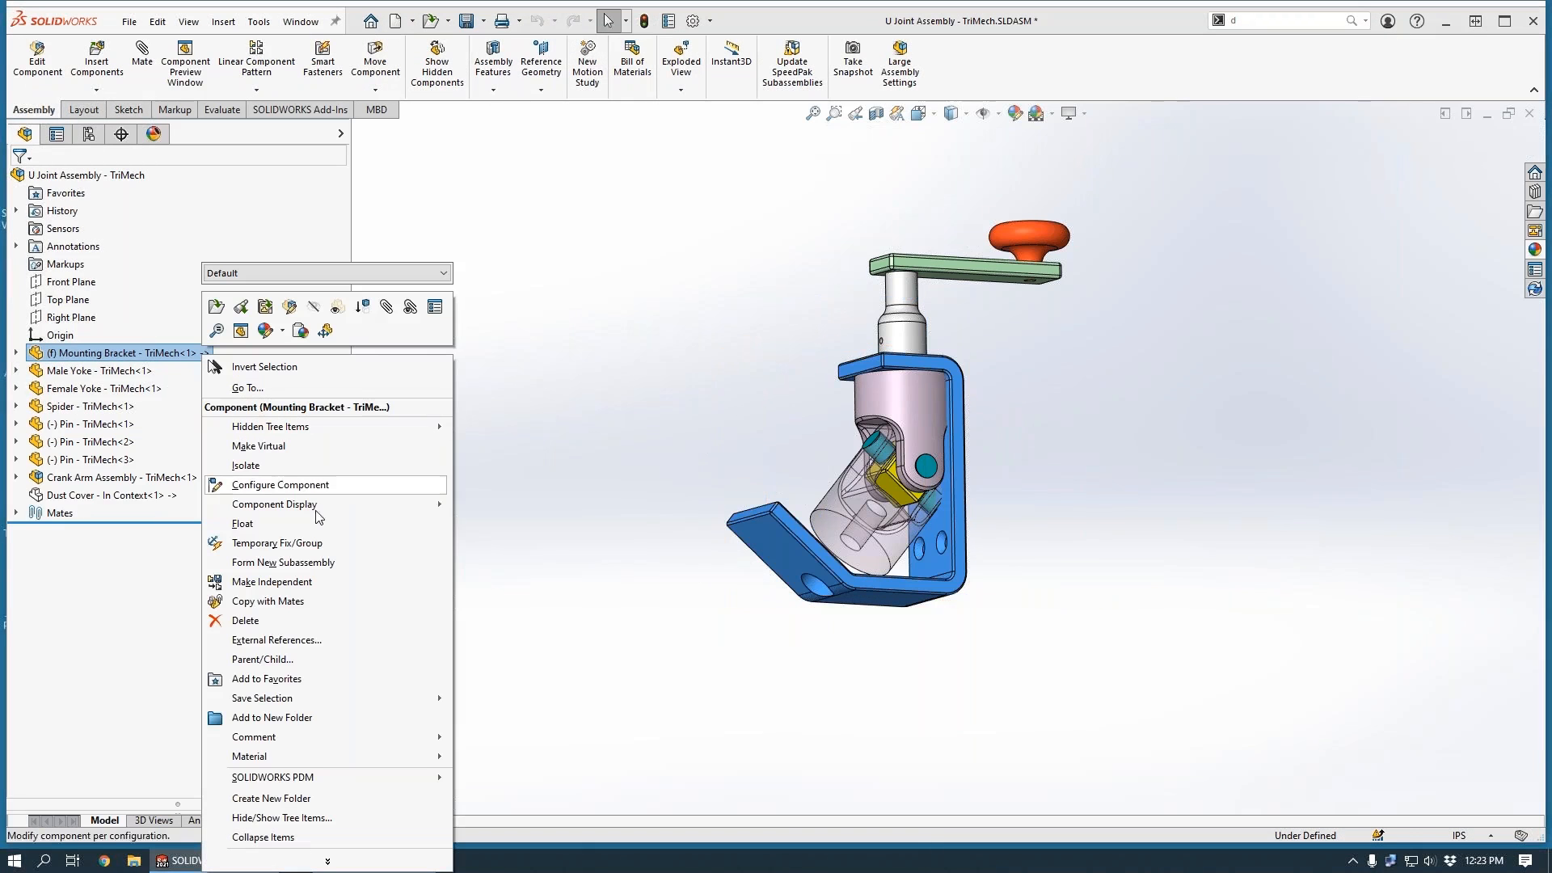
left_click(276, 639)
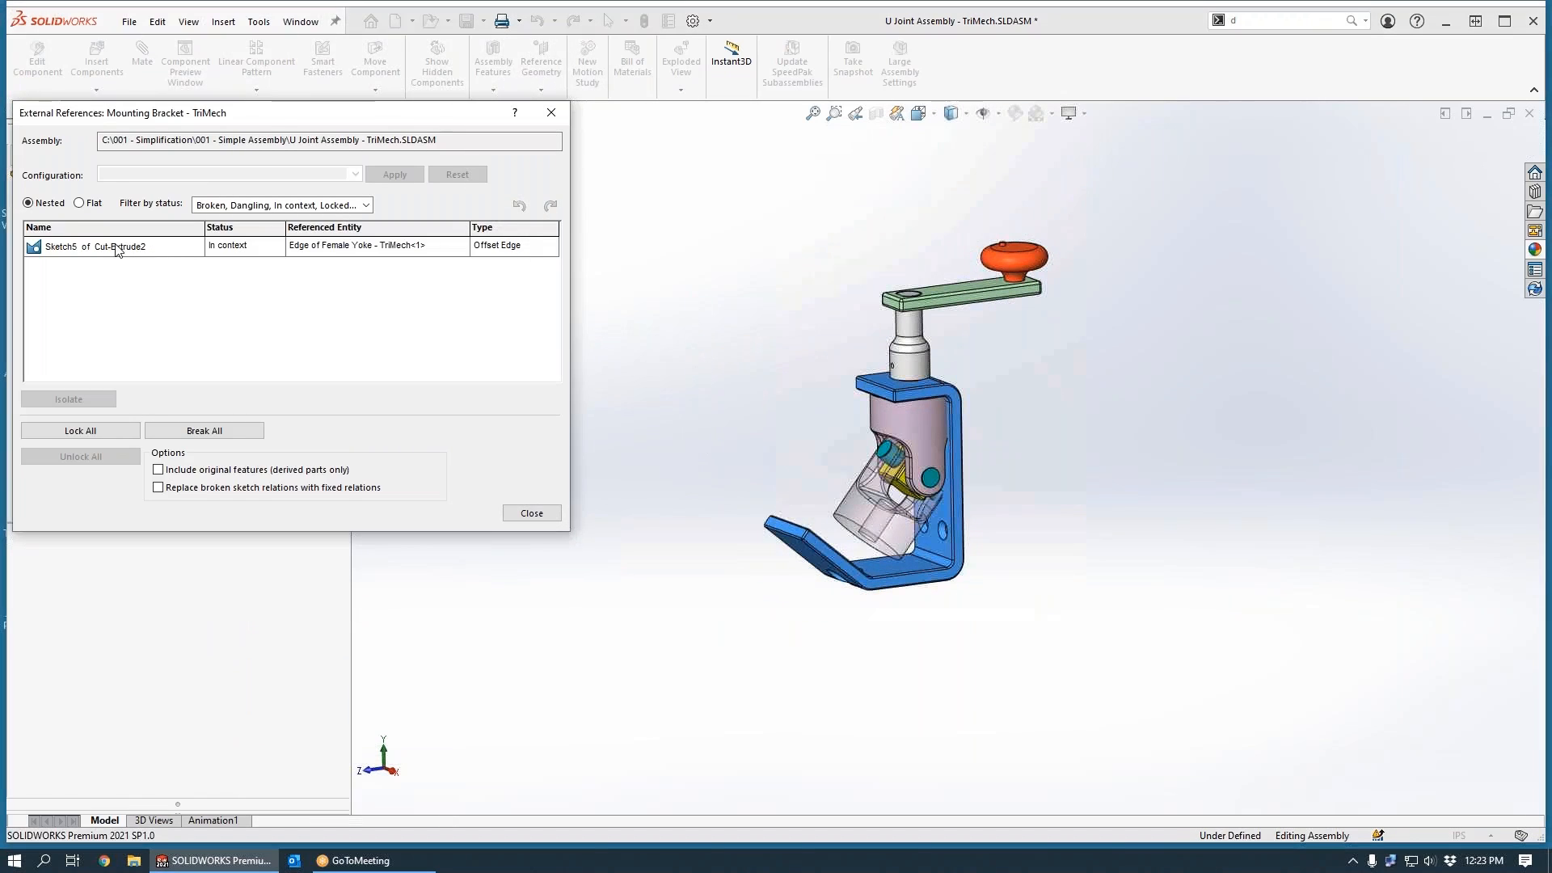
left_click(79, 245)
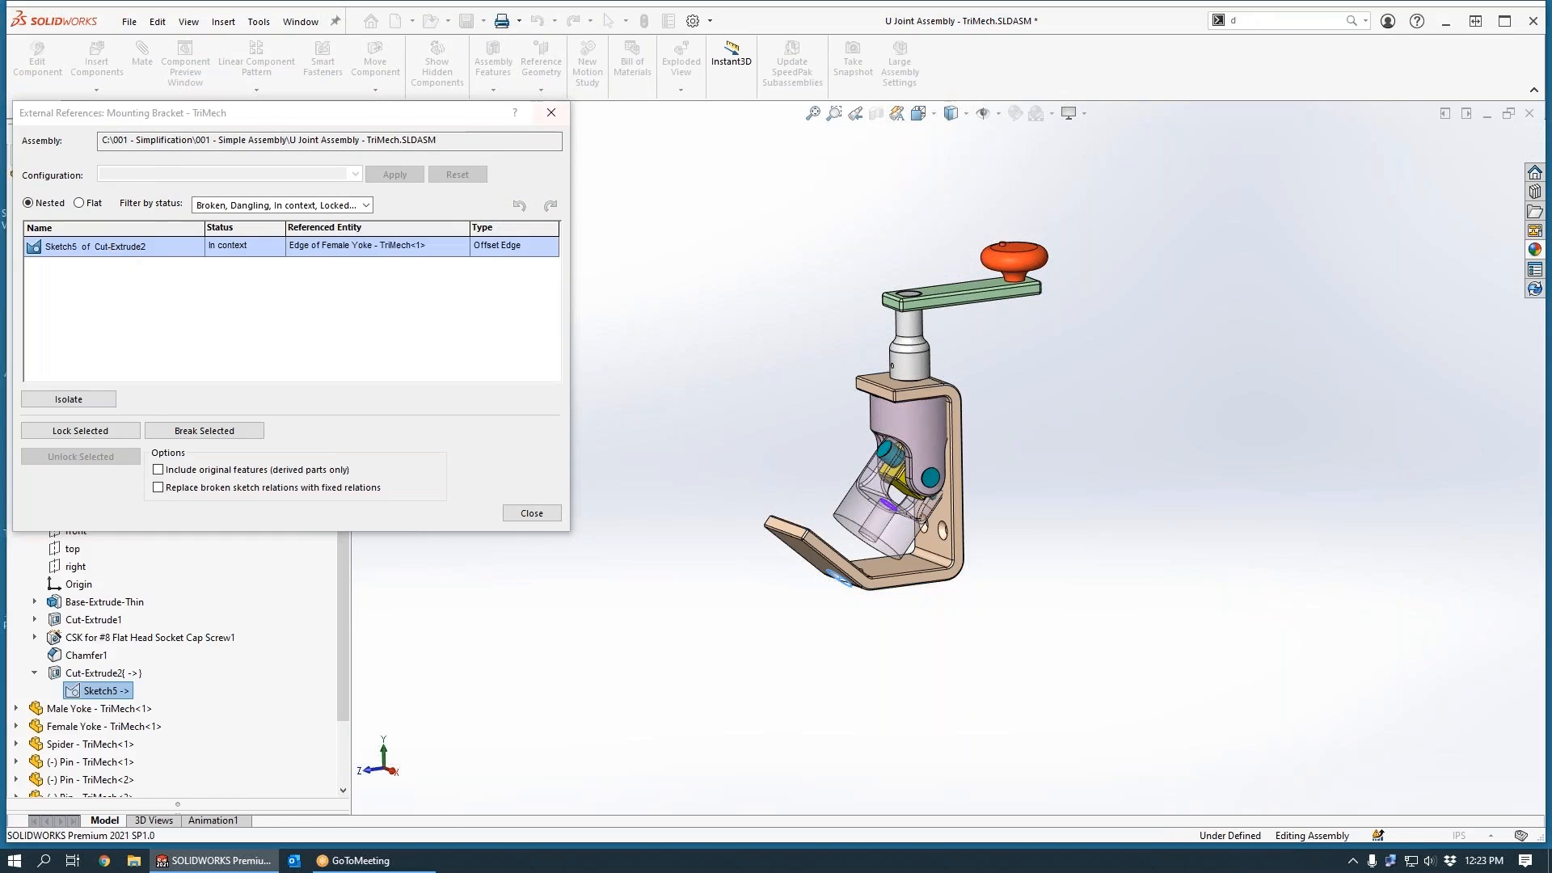
left_click(532, 512)
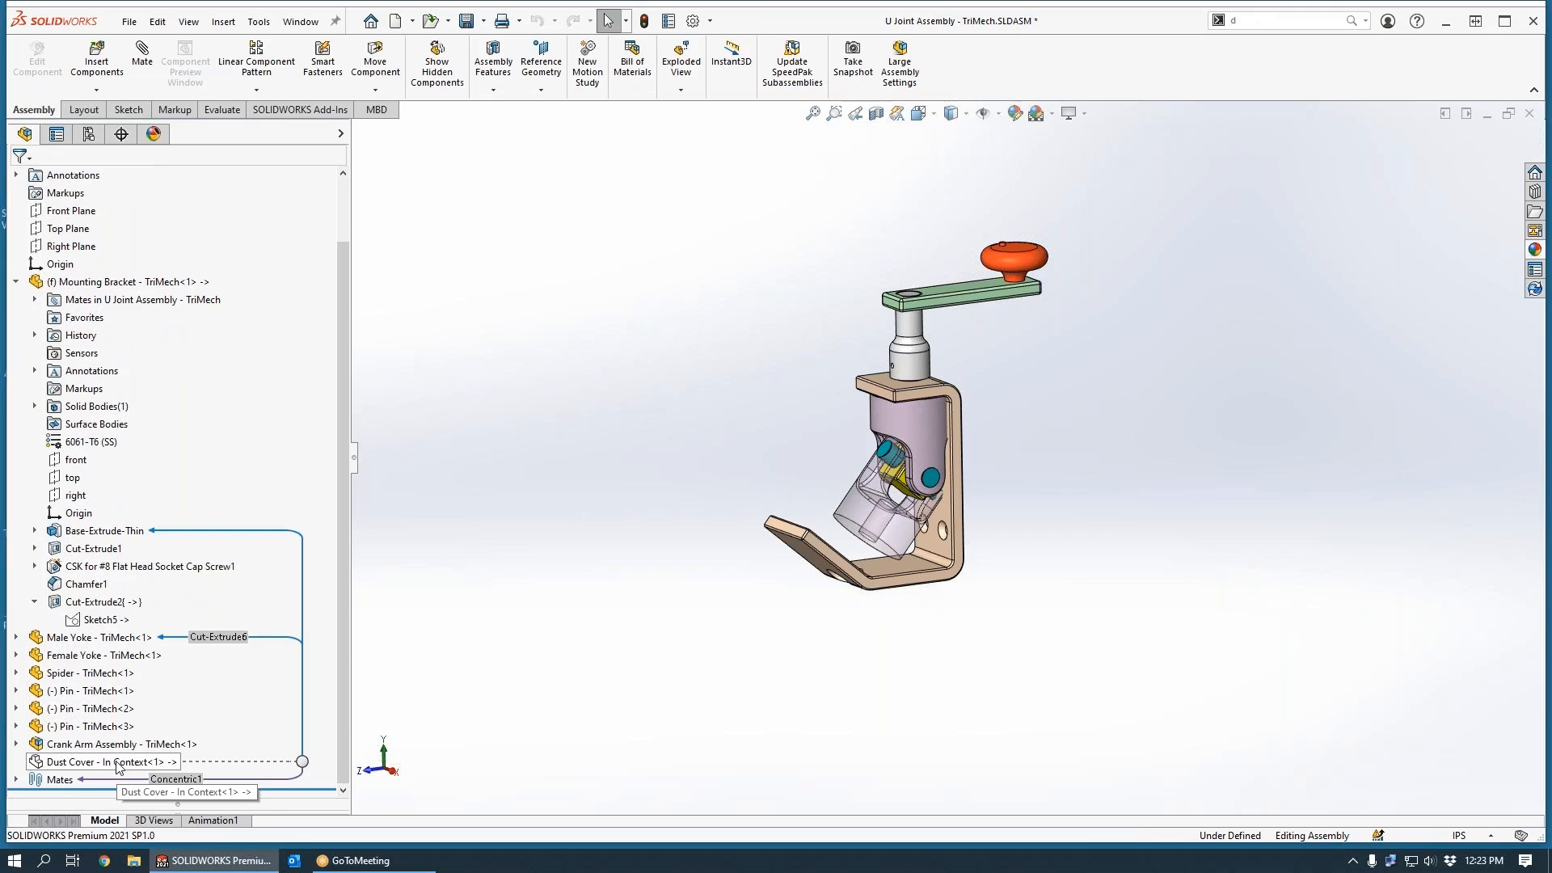
Step: Open External References for the Dust Cover - In Context component
right_click(97, 762)
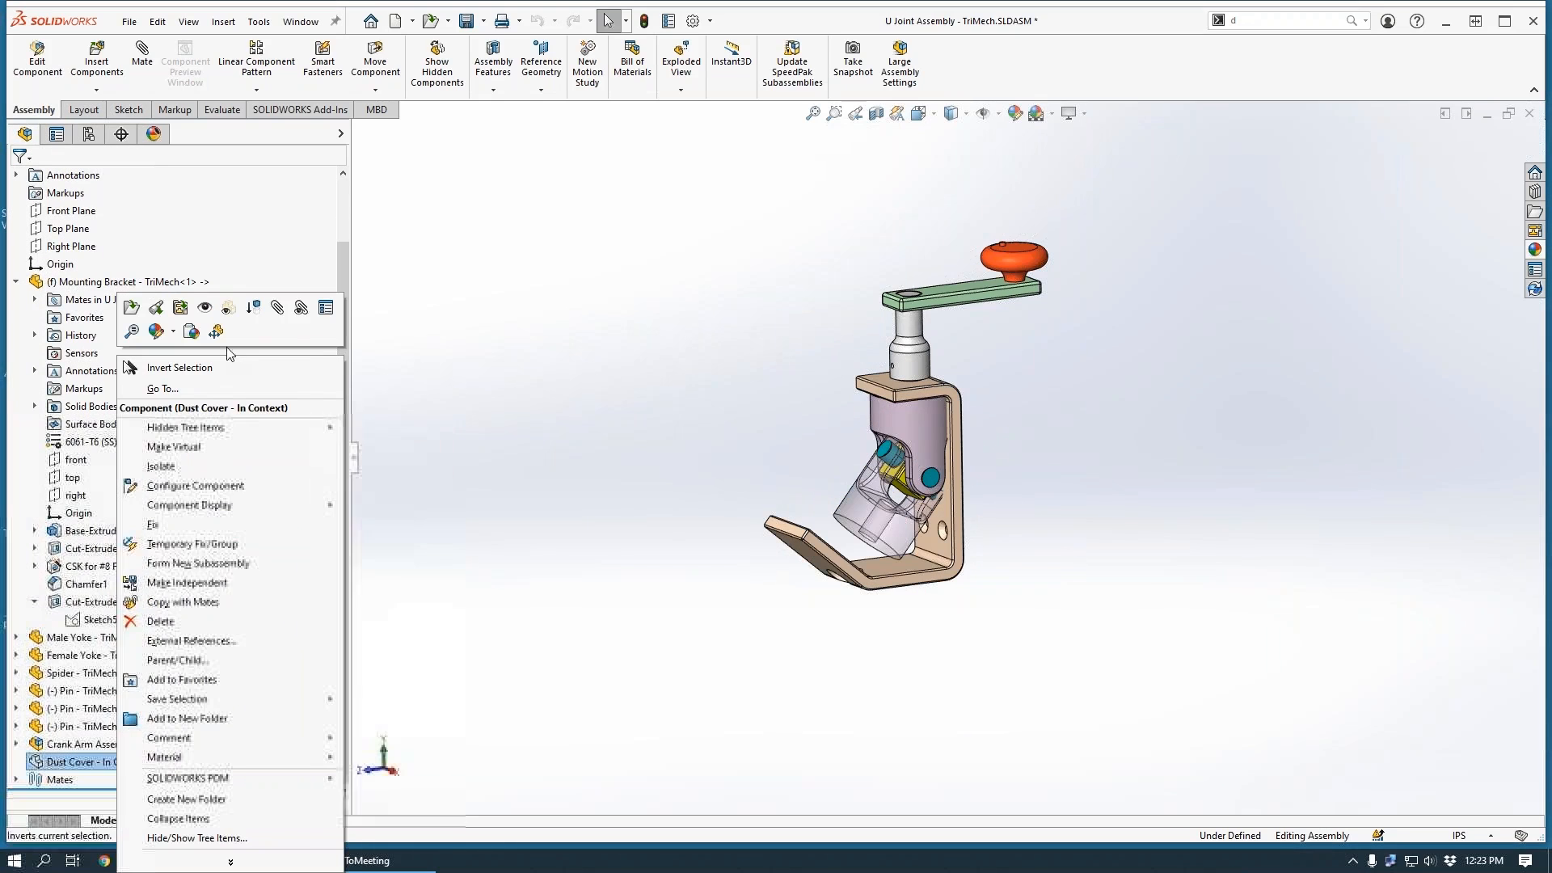
mouse_move(204, 307)
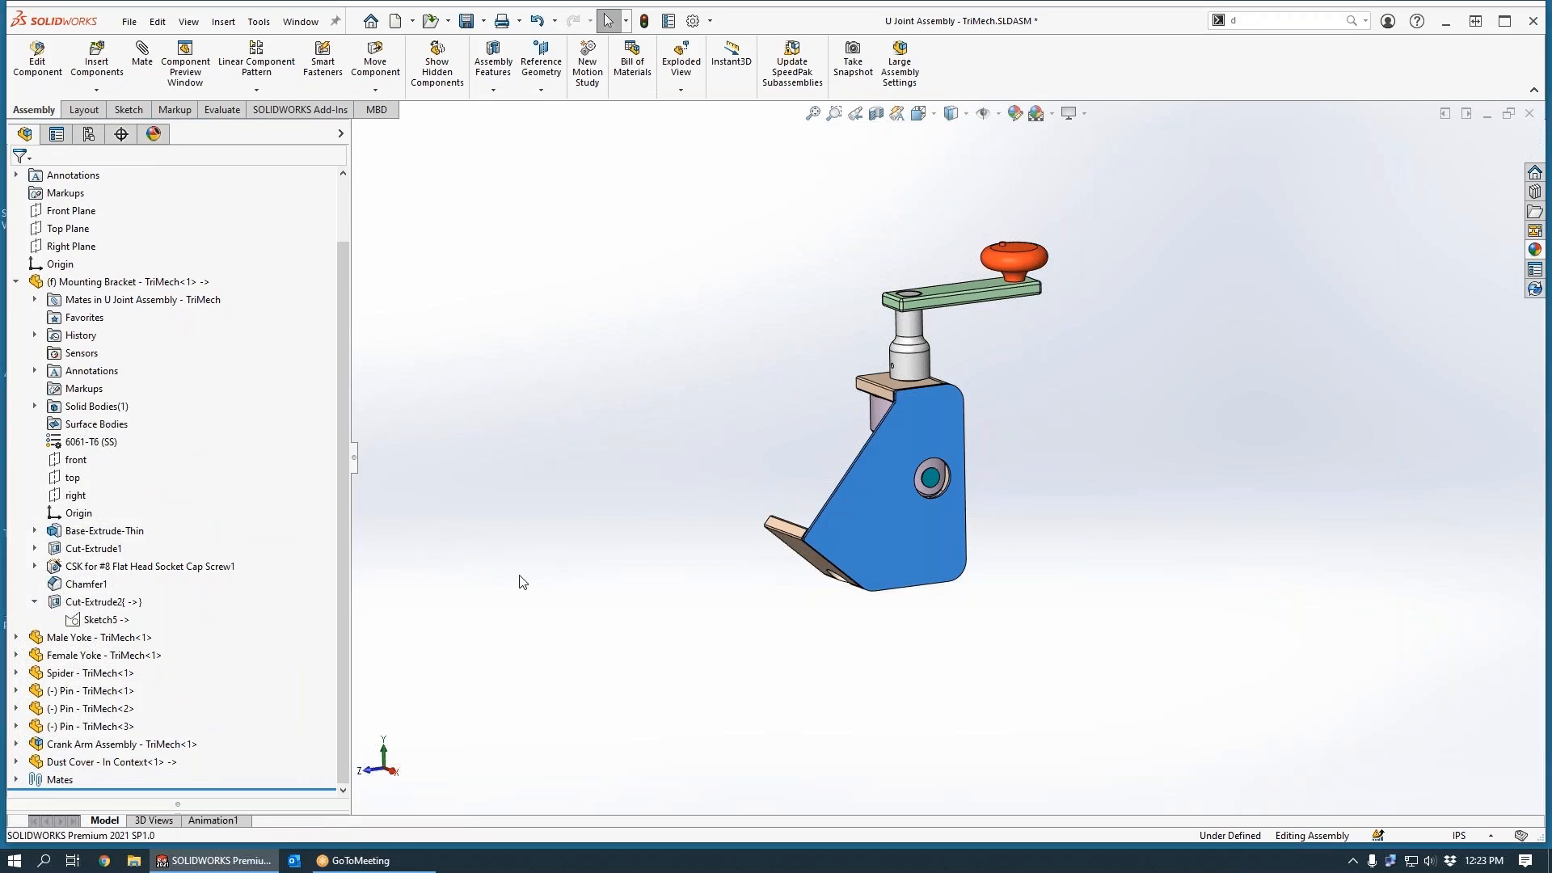
left_click(91, 762)
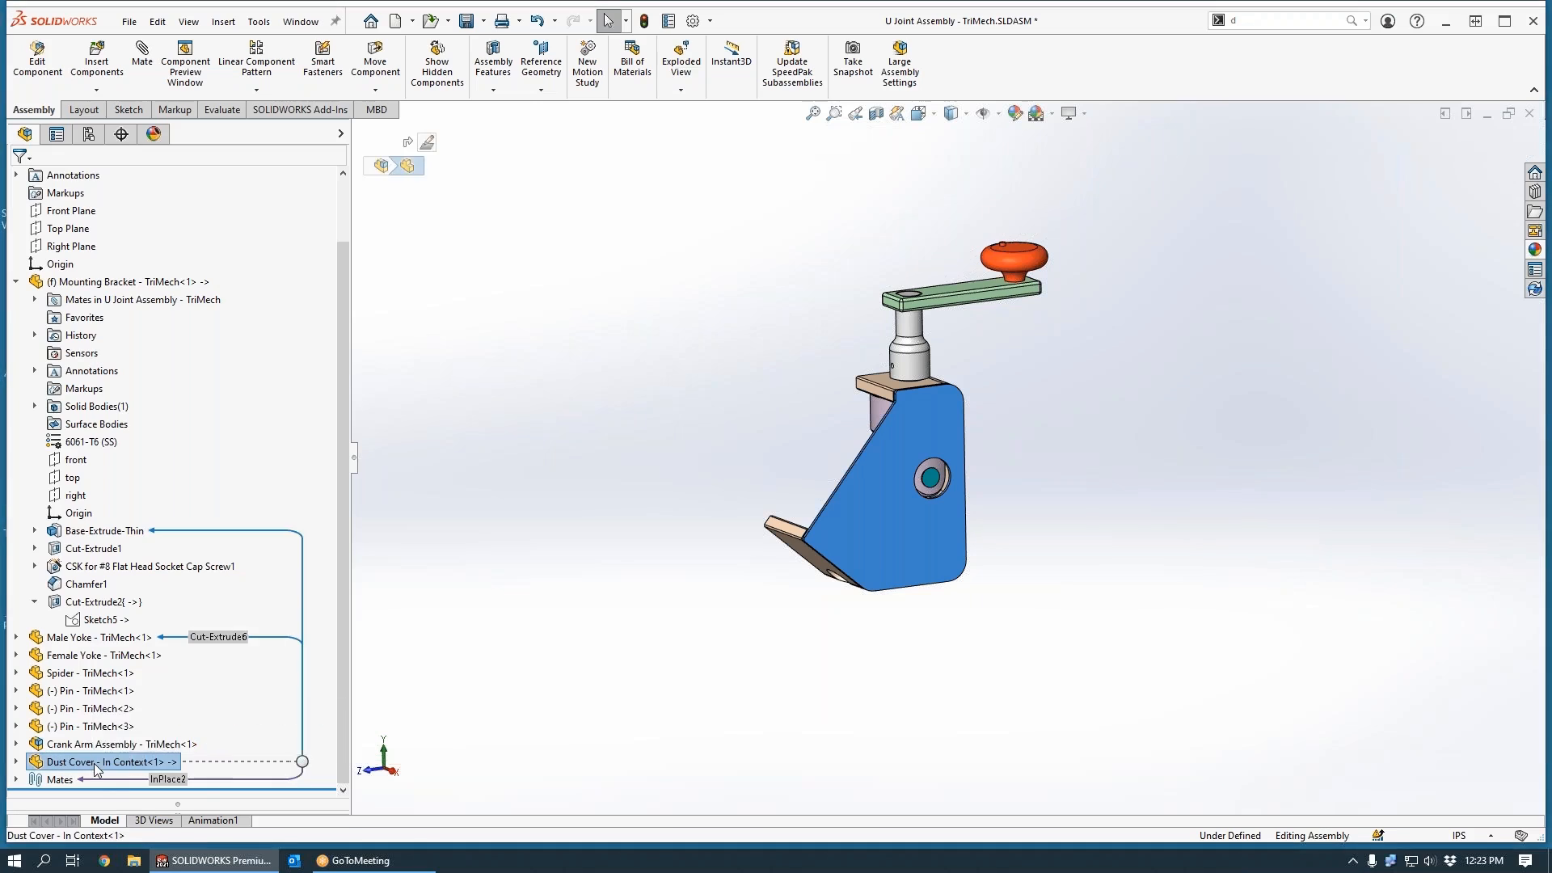
right_click(97, 762)
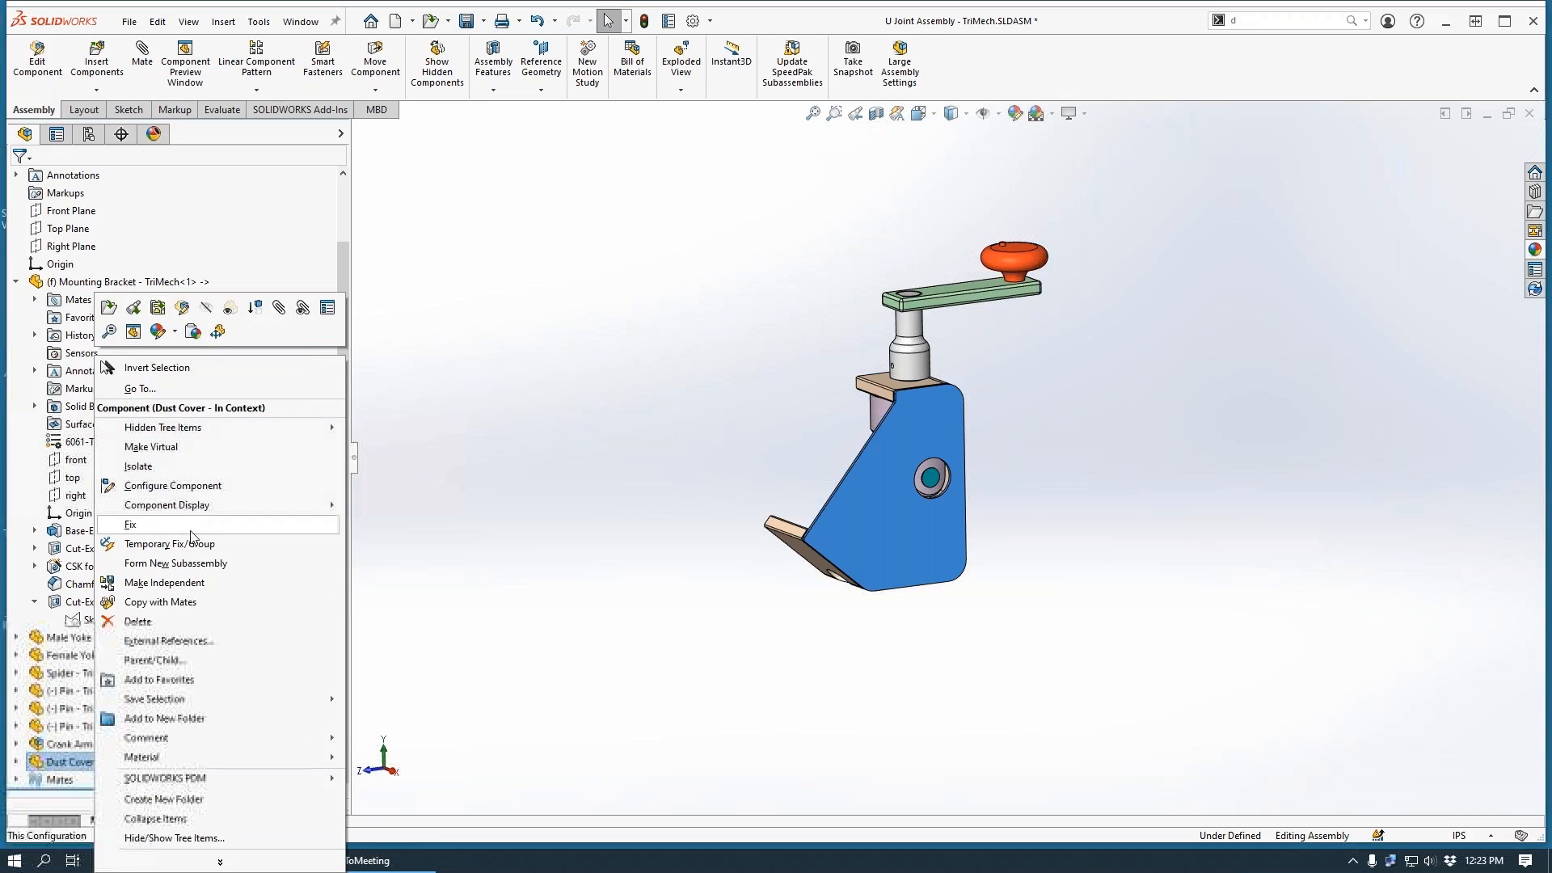
left_click(170, 641)
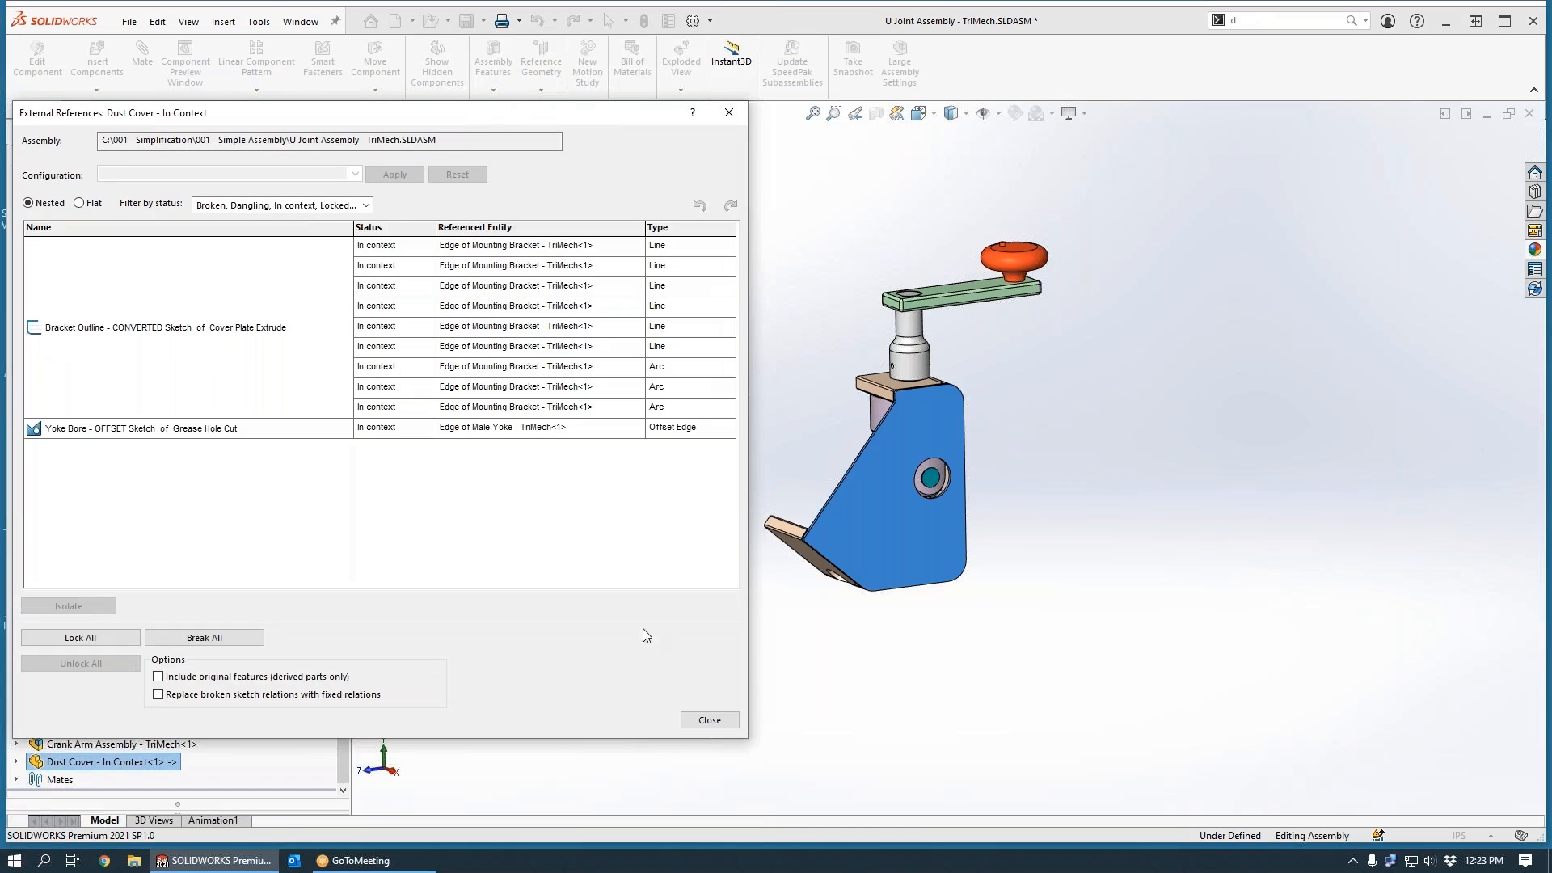
Step: Highlight the Bracket Outline and Yoke Bore reference rows, then close the list
left_click(151, 327)
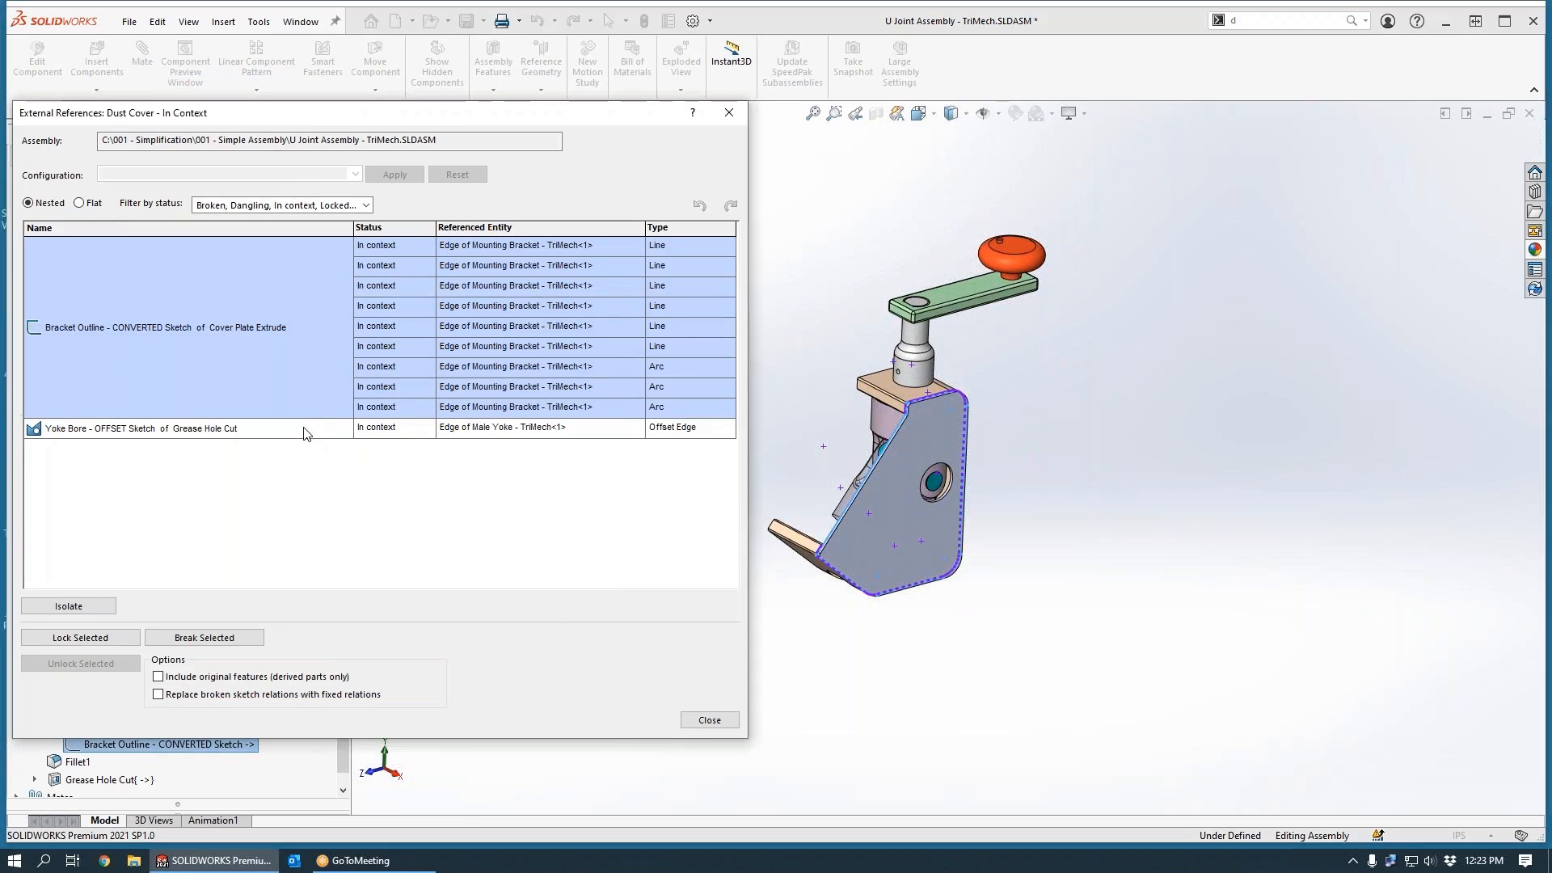
left_click(121, 429)
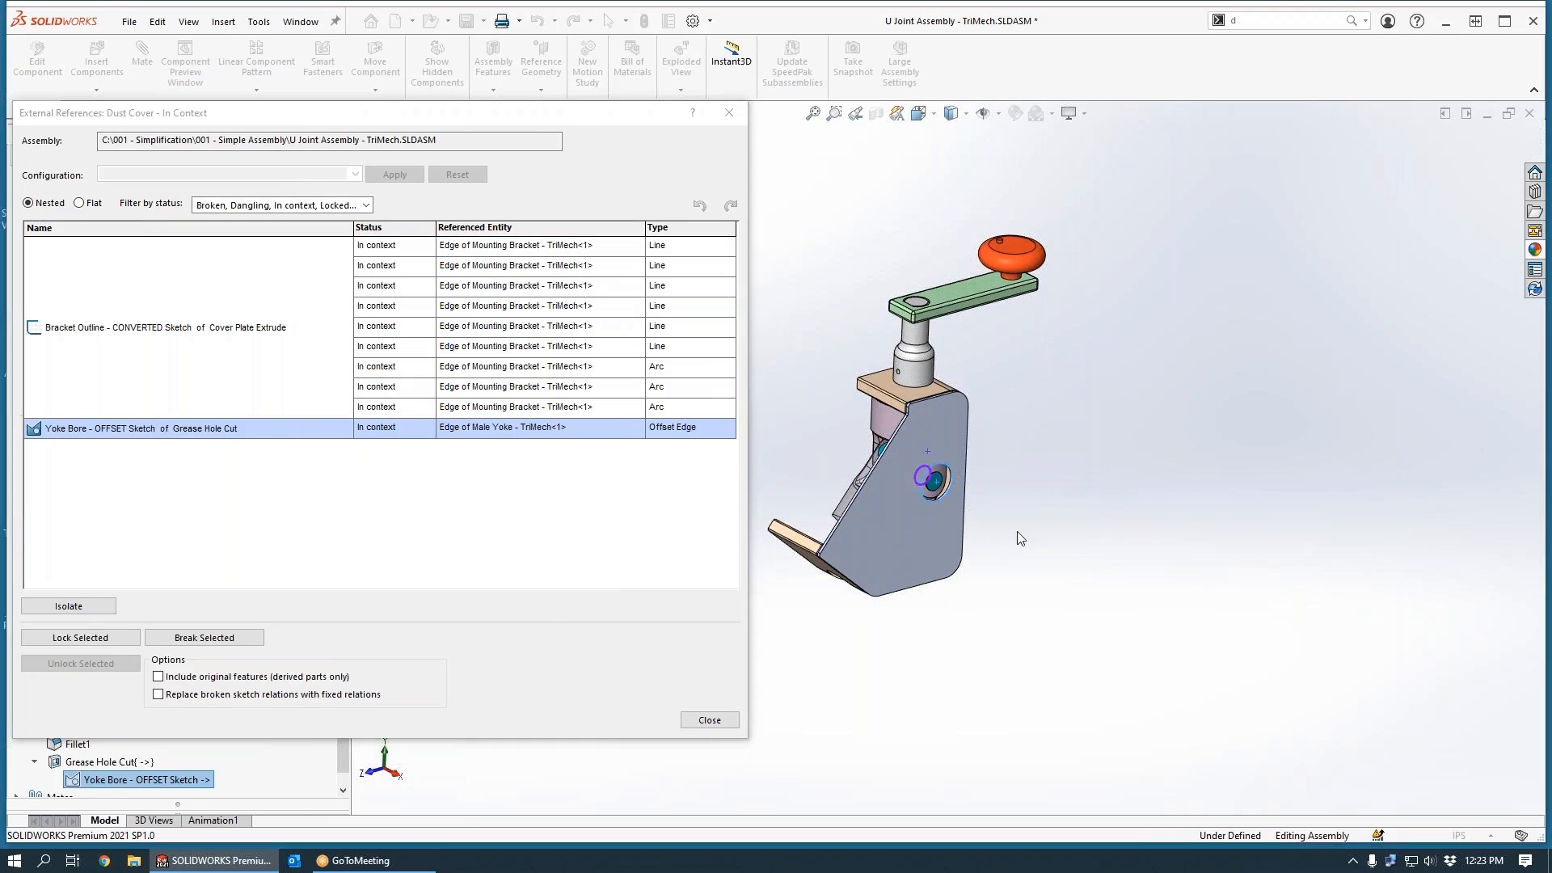
mouse_move(177, 586)
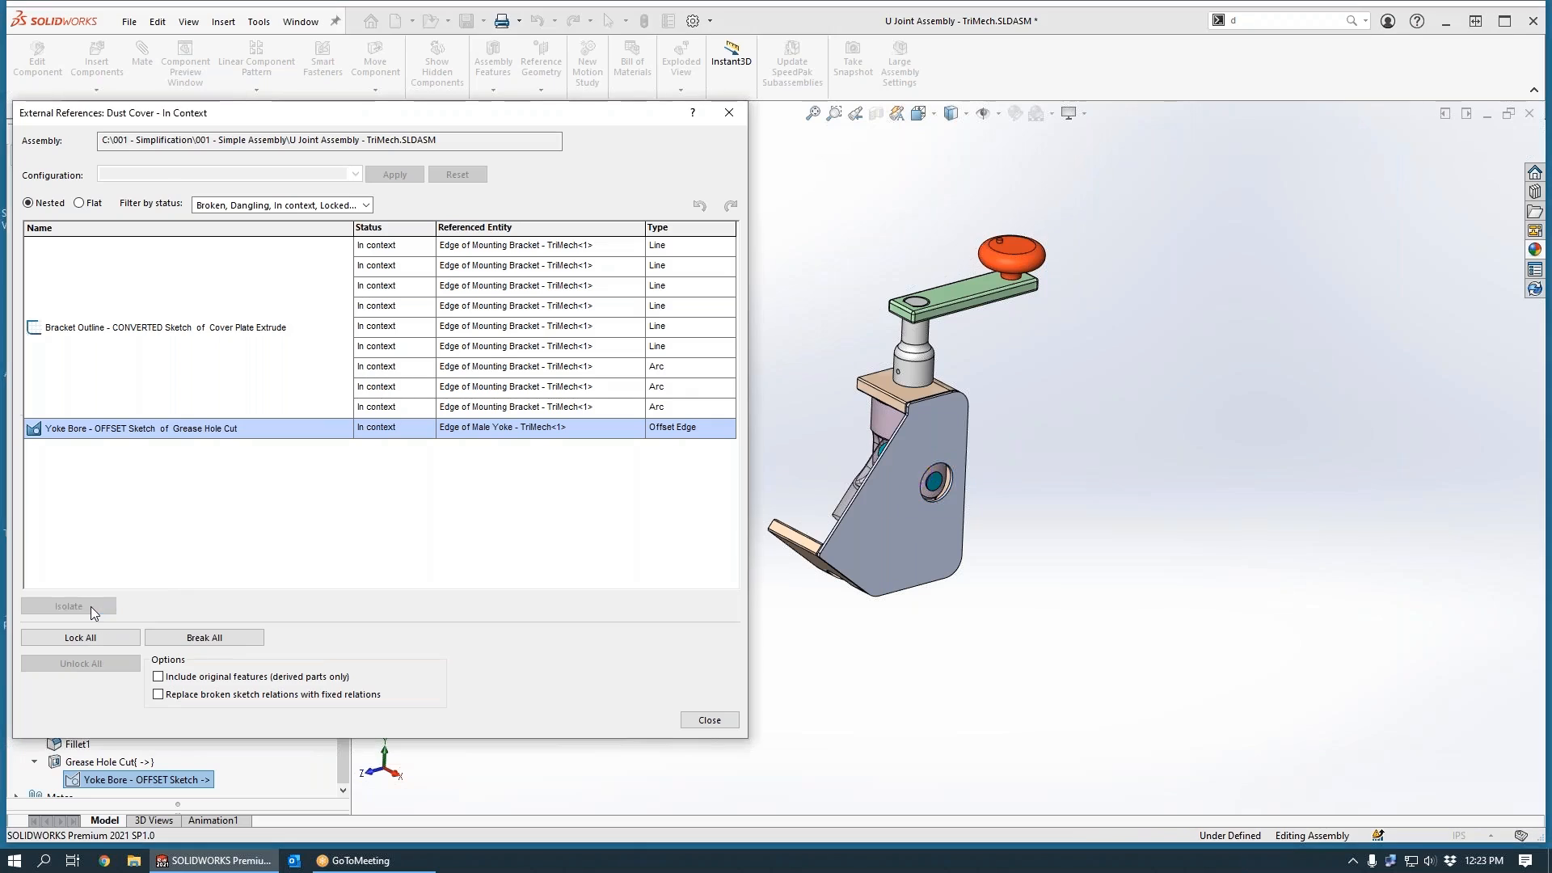
left_click(69, 606)
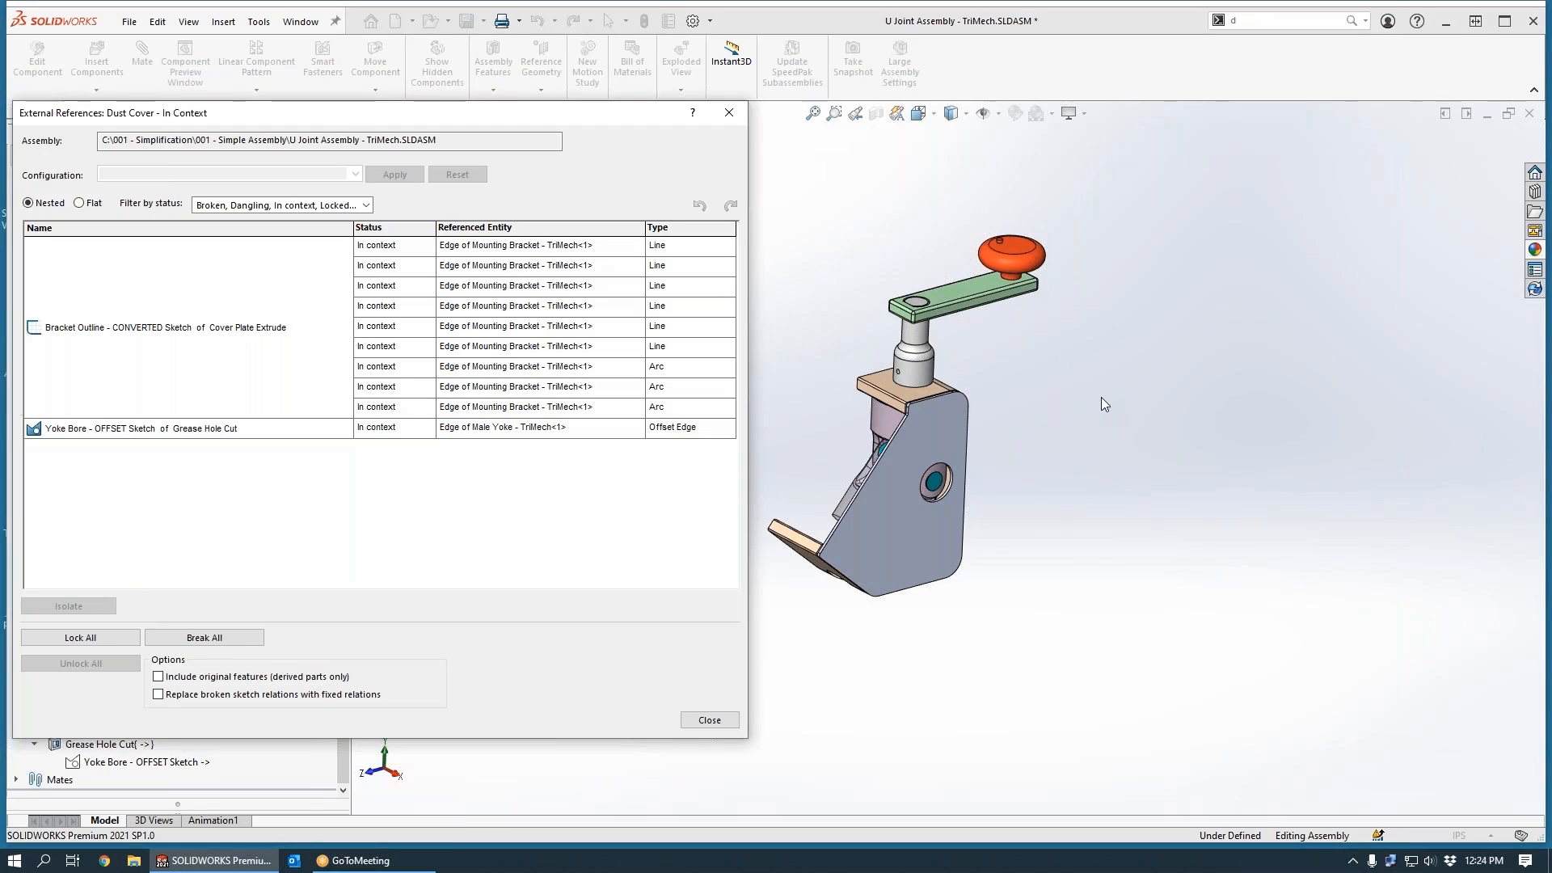
mouse_move(814, 119)
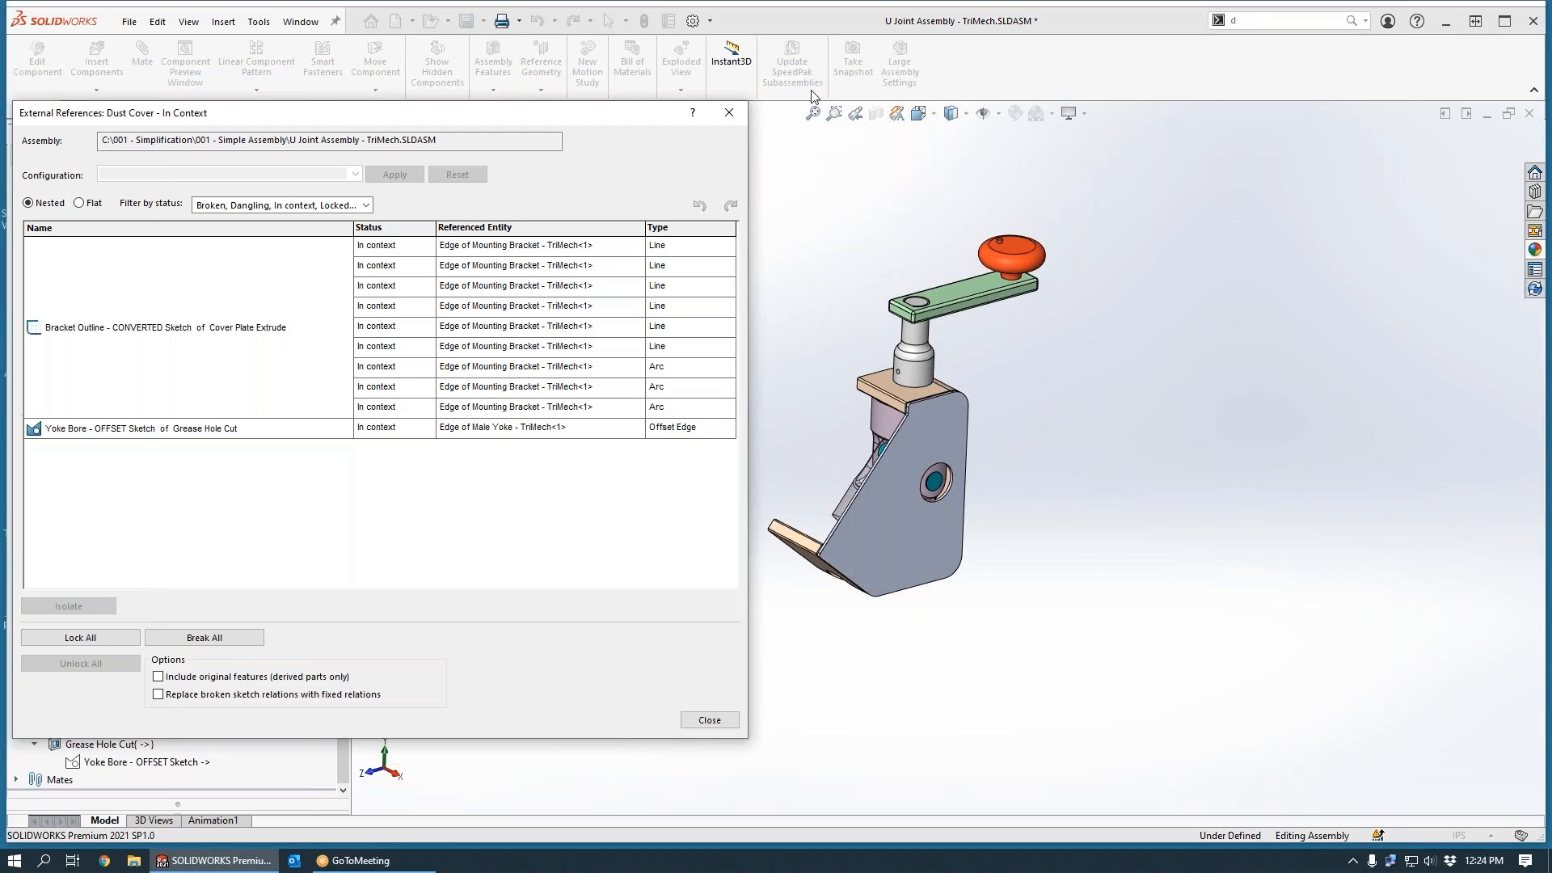
left_click(710, 719)
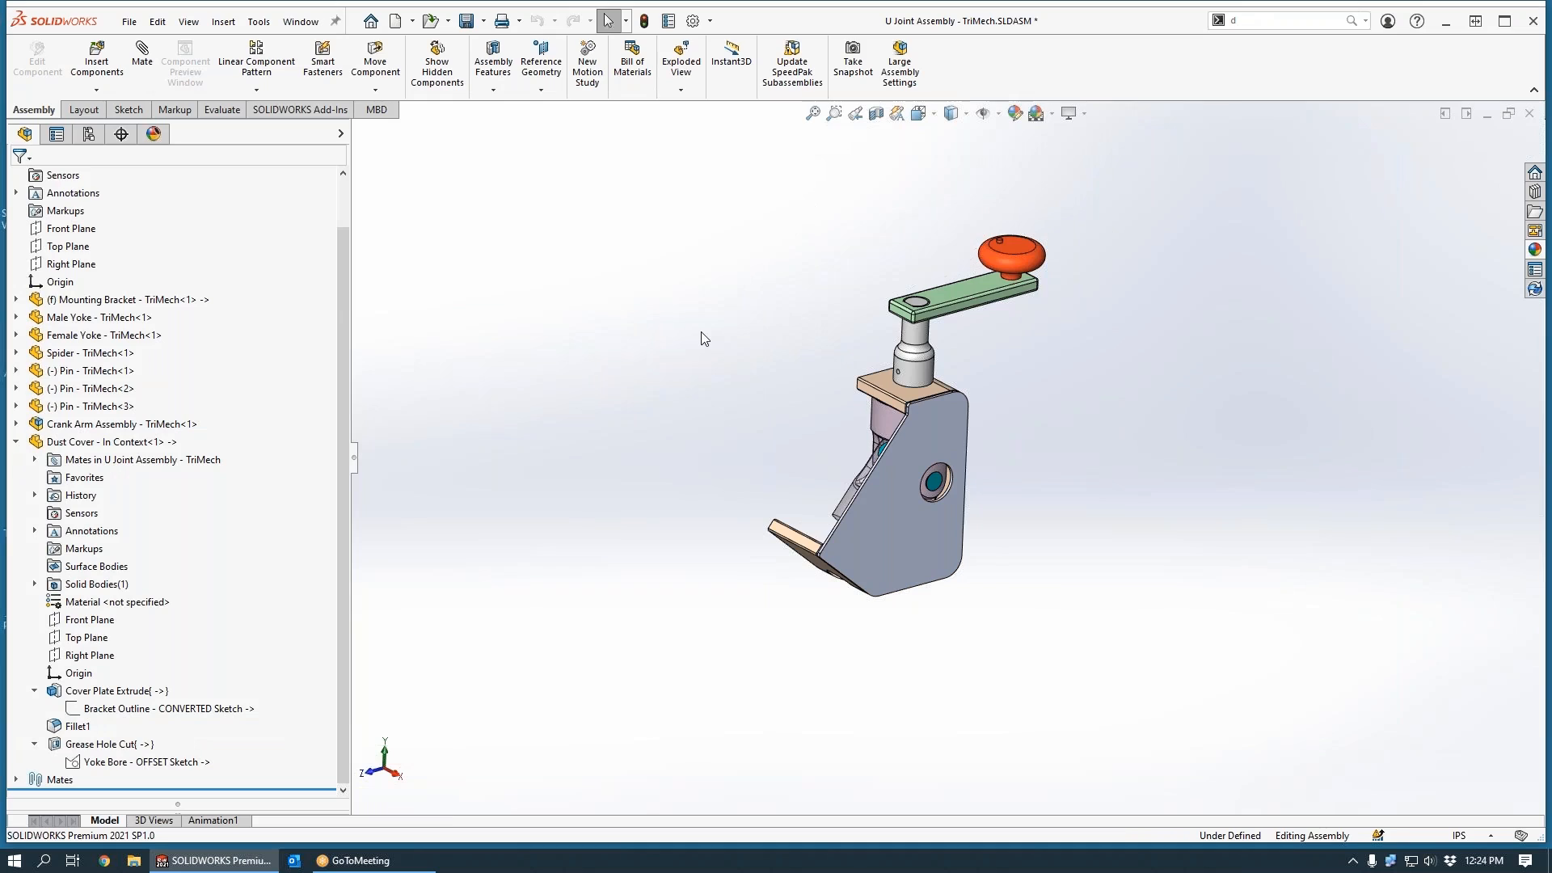